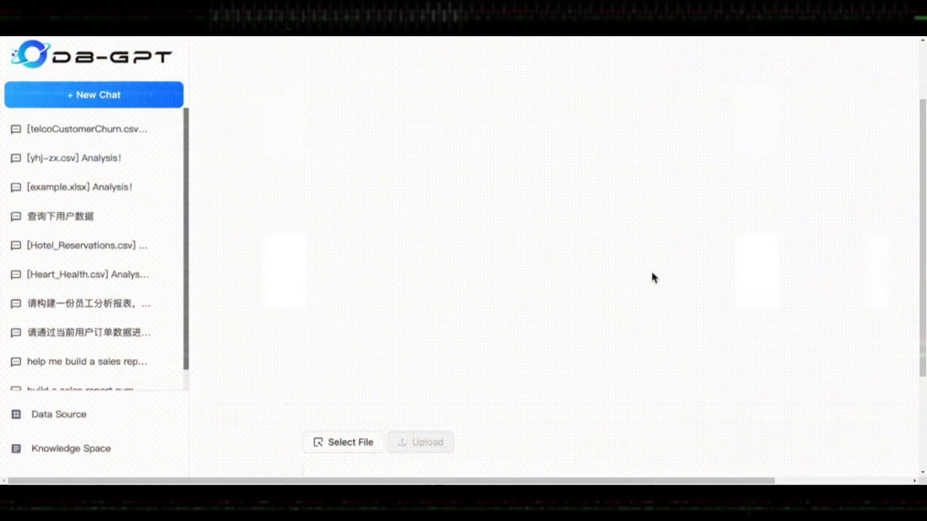
Step: Upload example.xlsx and run its analysis, reviewing the generated sales-data summary
click(350, 442)
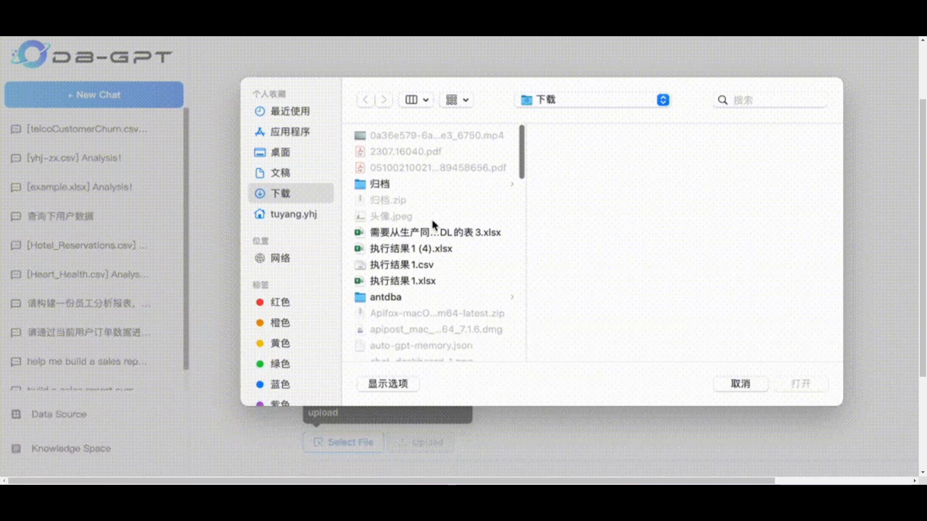
scroll(down, 3)
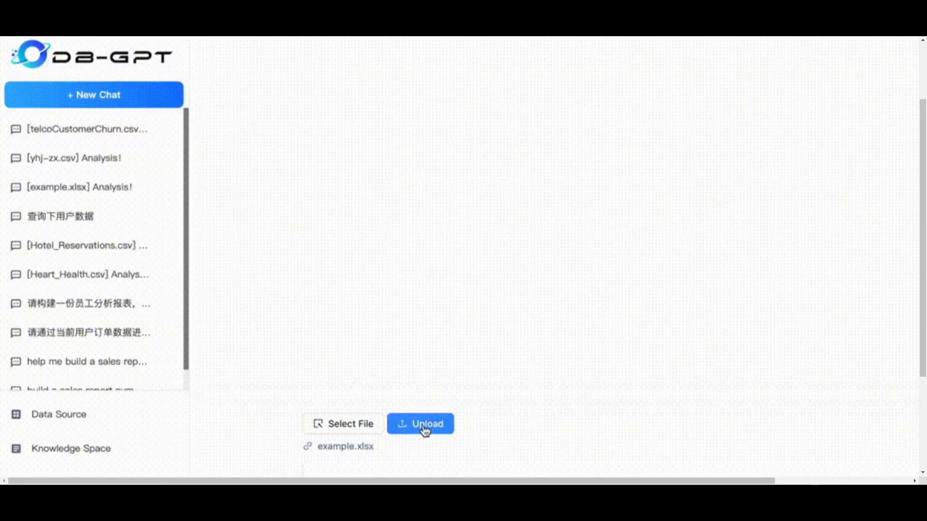
click(420, 424)
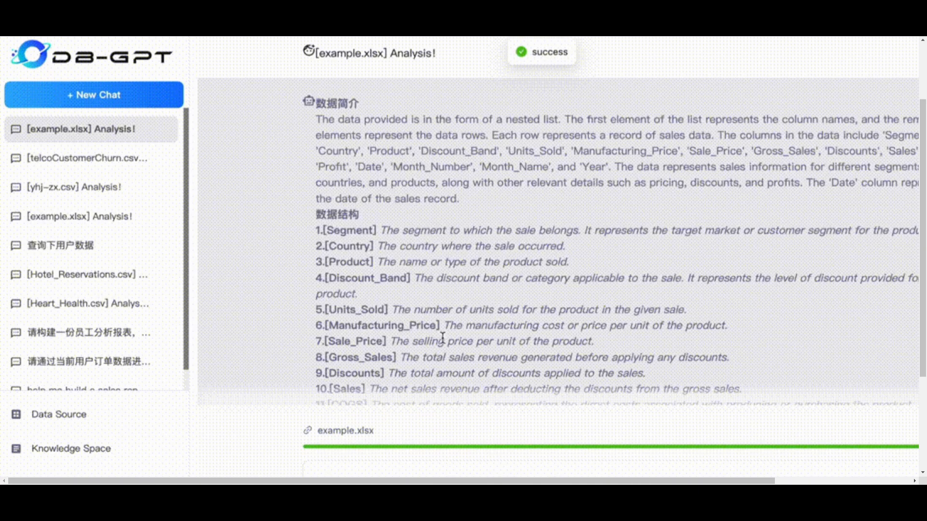
scroll(down, 3)
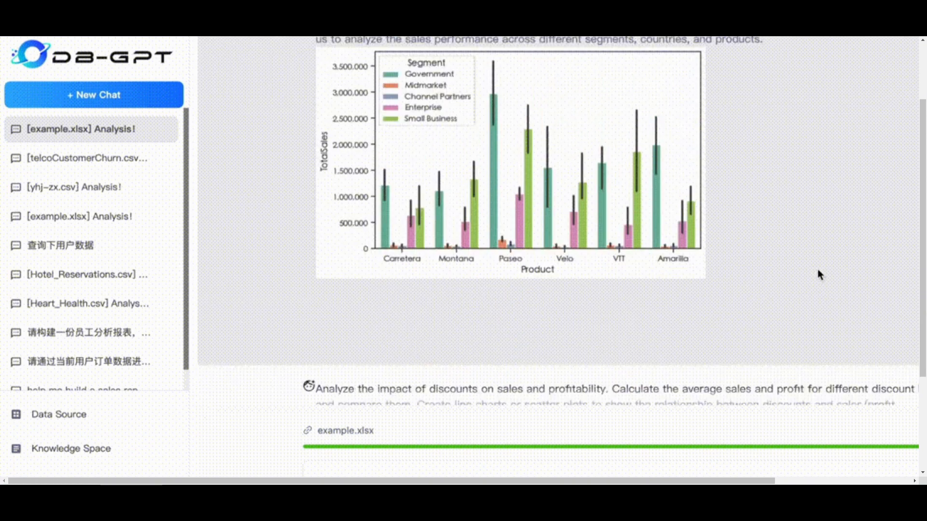
scroll(down, 3)
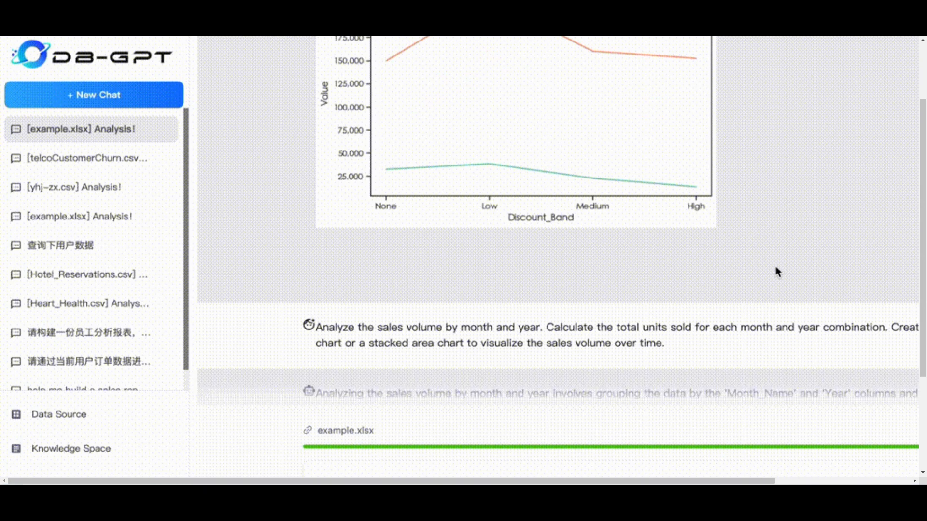
click(92, 95)
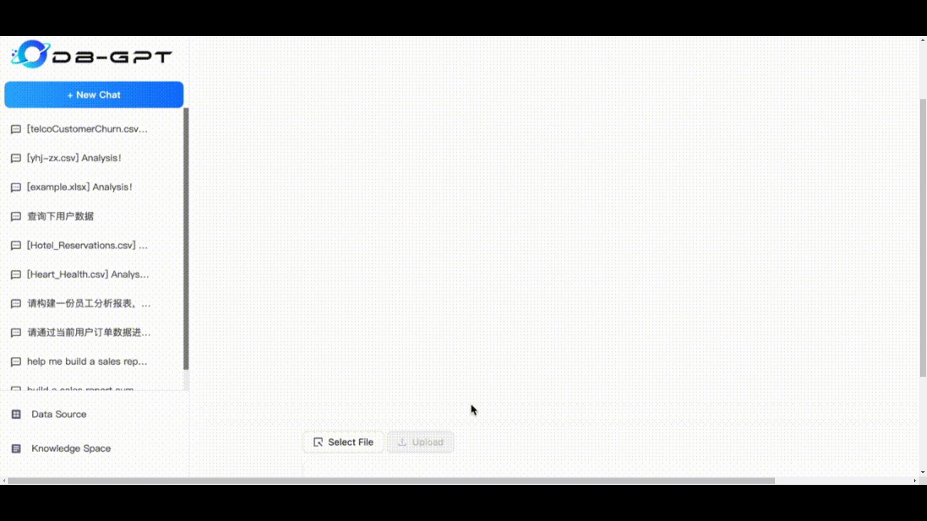
Step: Upload example.xlsx again to produce a fresh data summary of its columns
click(343, 443)
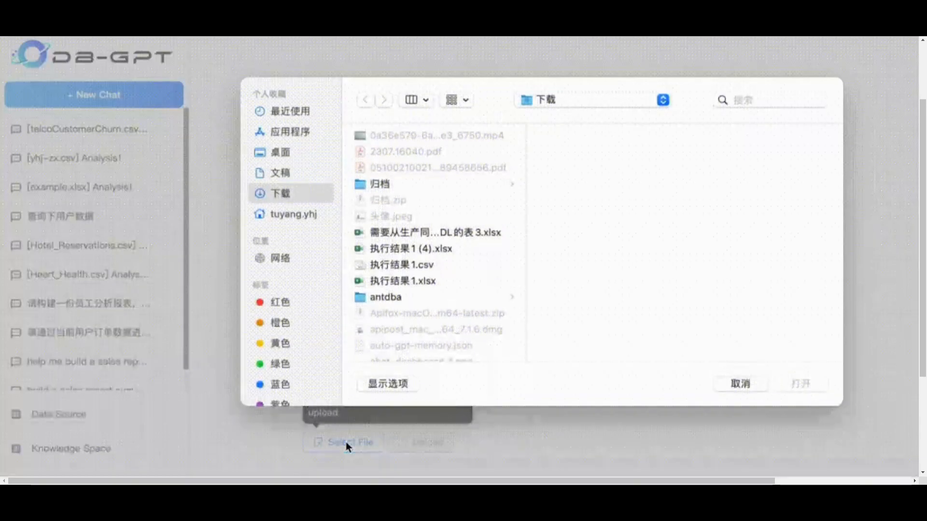
scroll(down, 3)
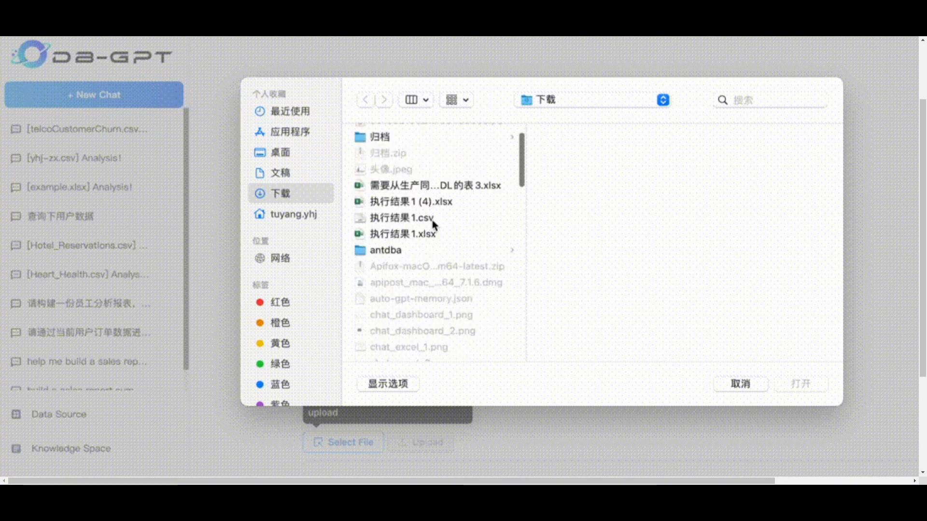
scroll(down, 3)
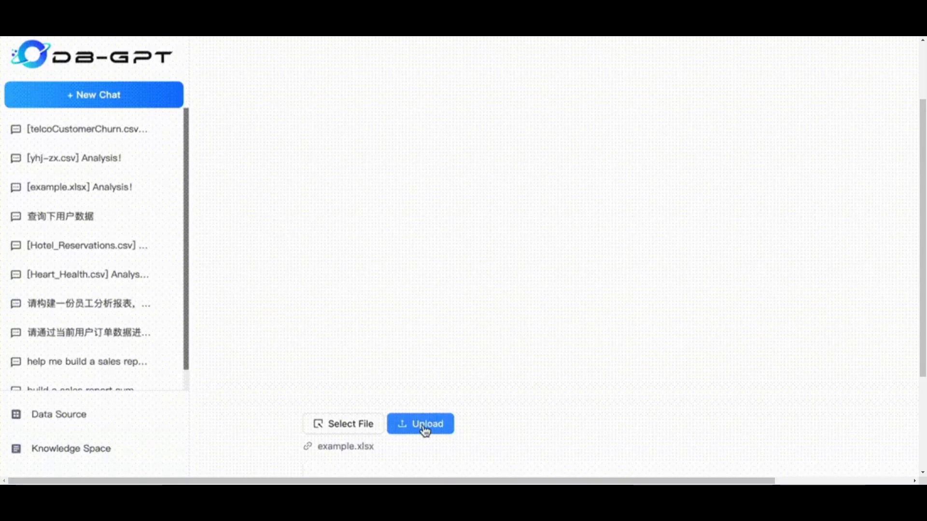
click(420, 424)
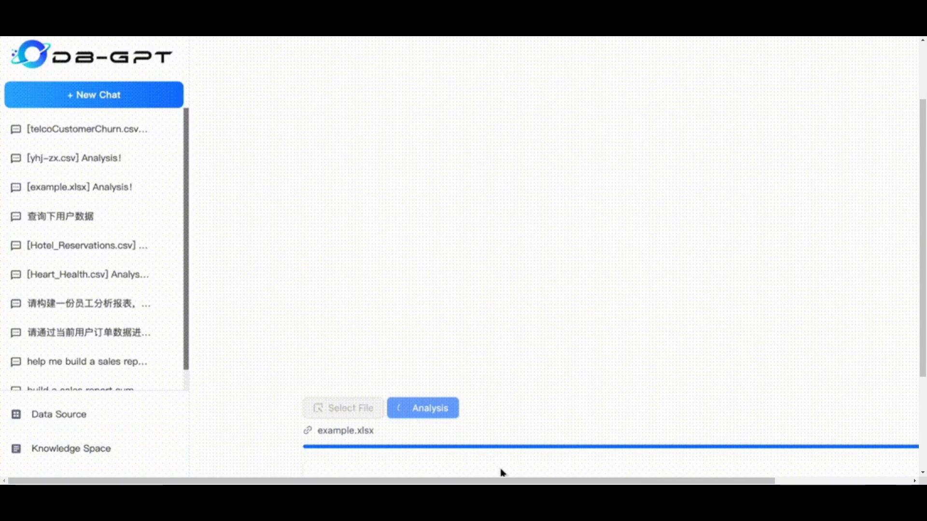
click(422, 407)
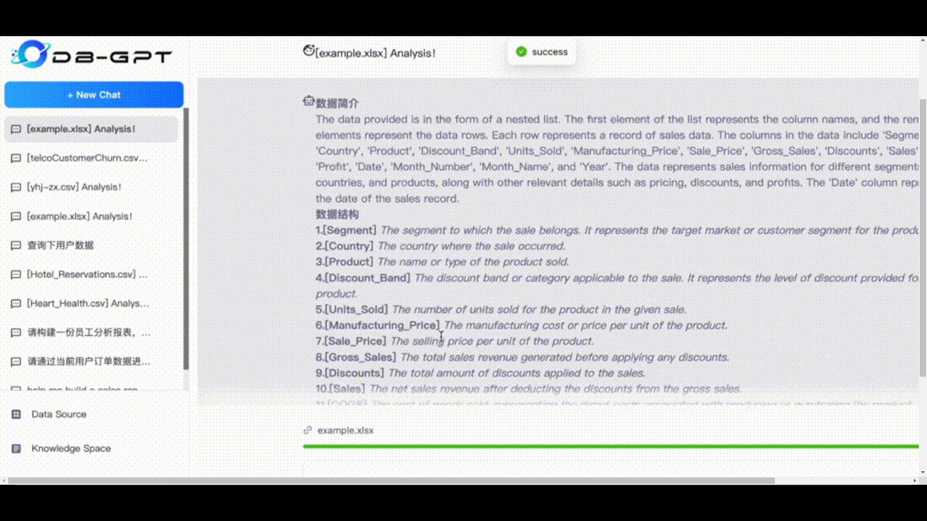
scroll(down, 3)
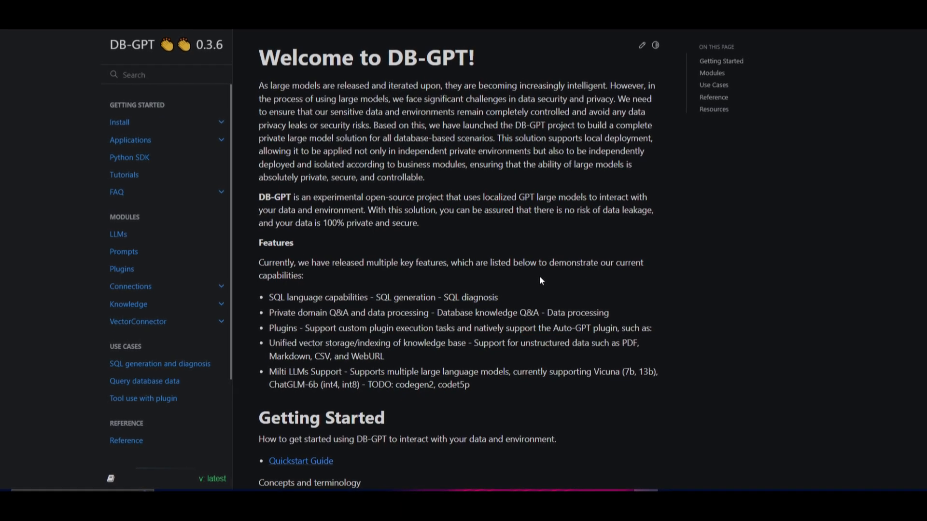
Step: Scroll the Welcome to DB-GPT page down to its Features list
scroll(down, 3)
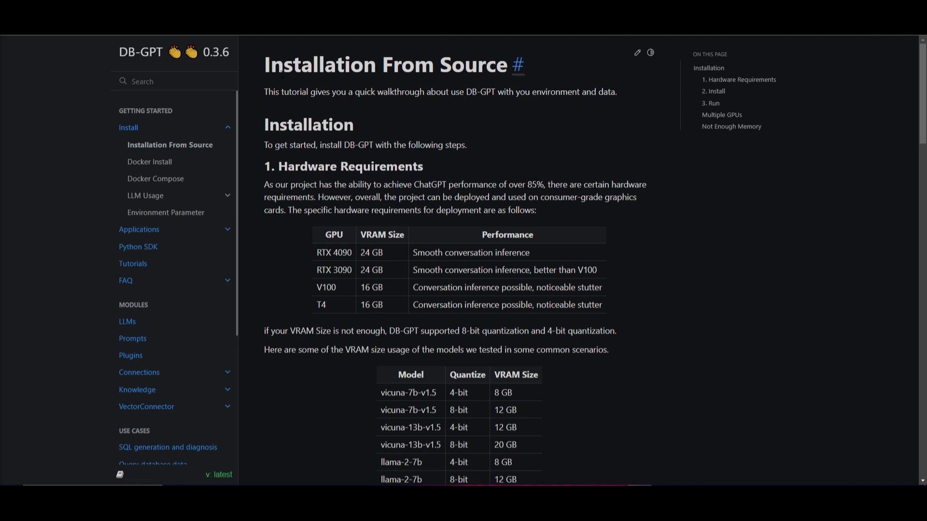
mouse_move(633, 249)
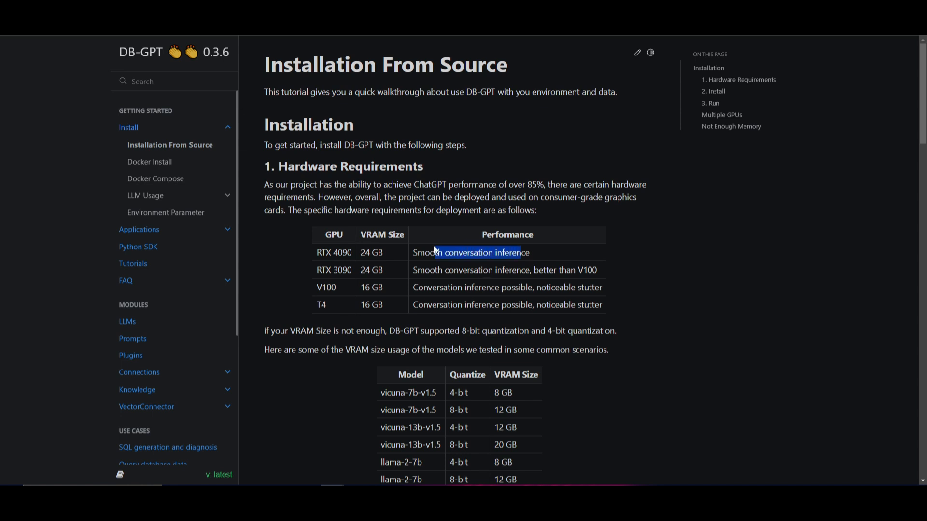
Step: Highlight the VRAM usage sentence about tested models in Hardware Requirements
scroll(down, 3)
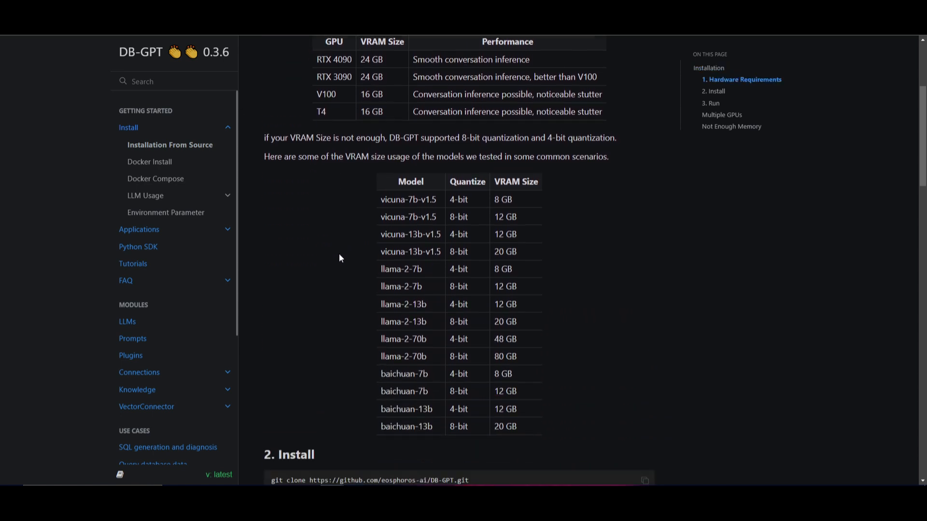
scroll(up, 3)
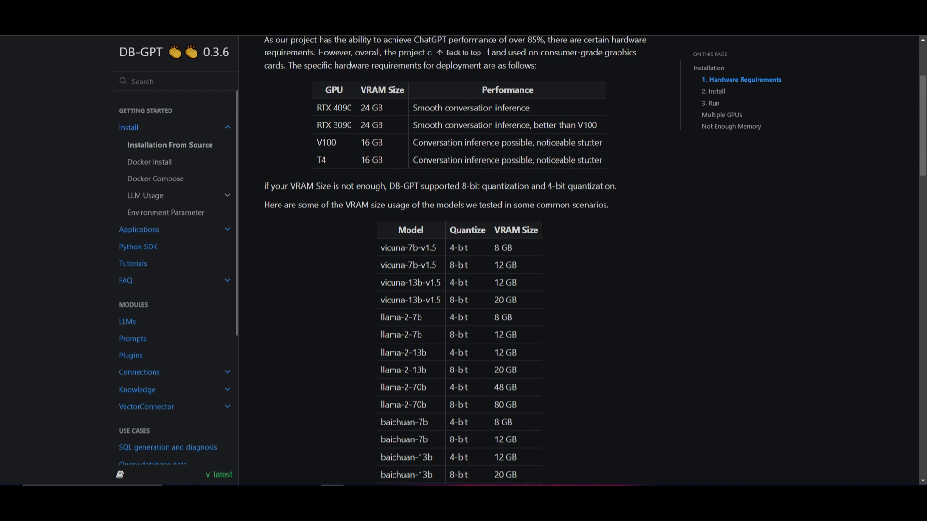
drag(298, 205, 385, 205)
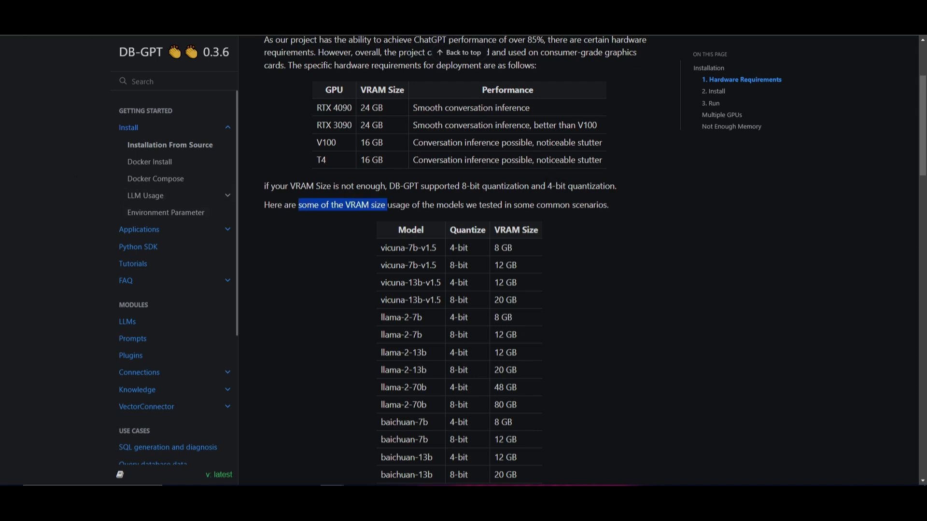
drag(387, 205, 500, 205)
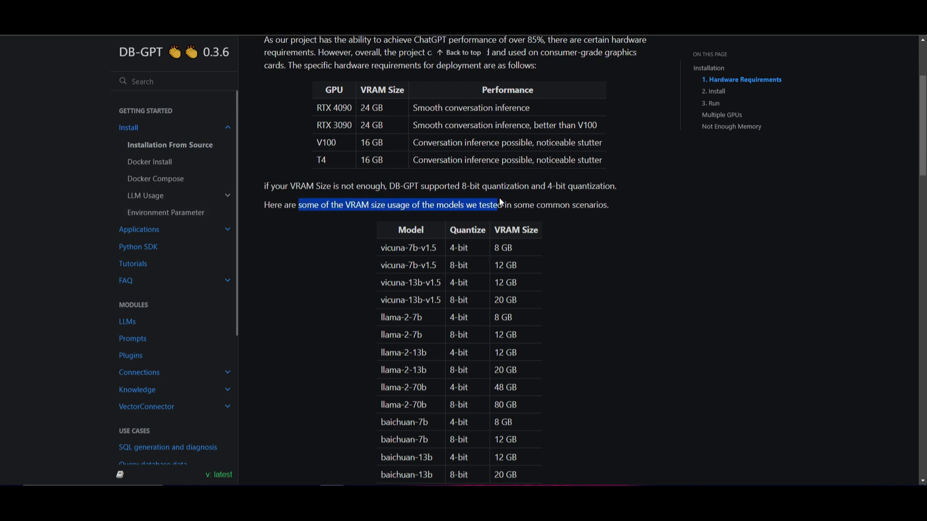
click(588, 205)
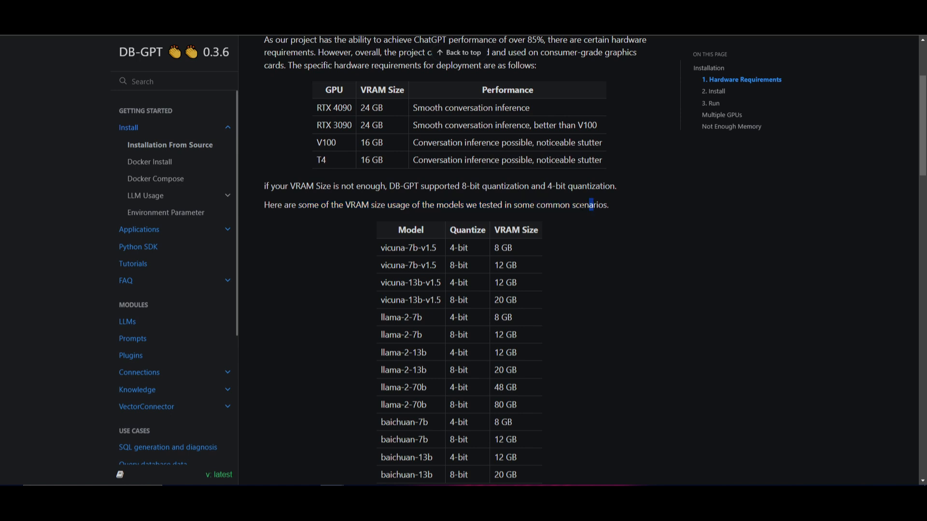
Step: Scroll through the GPU table and the per-model VRAM usage table
scroll(down, 3)
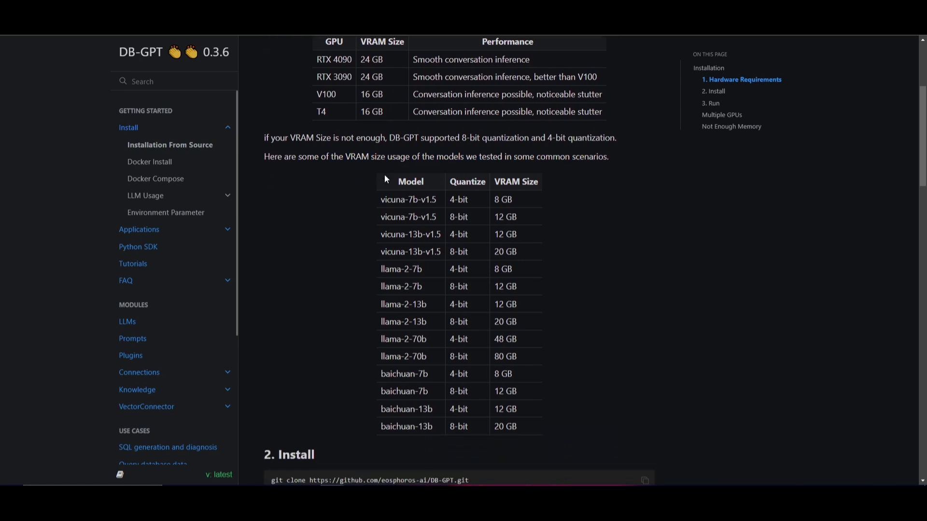
mouse_move(345, 122)
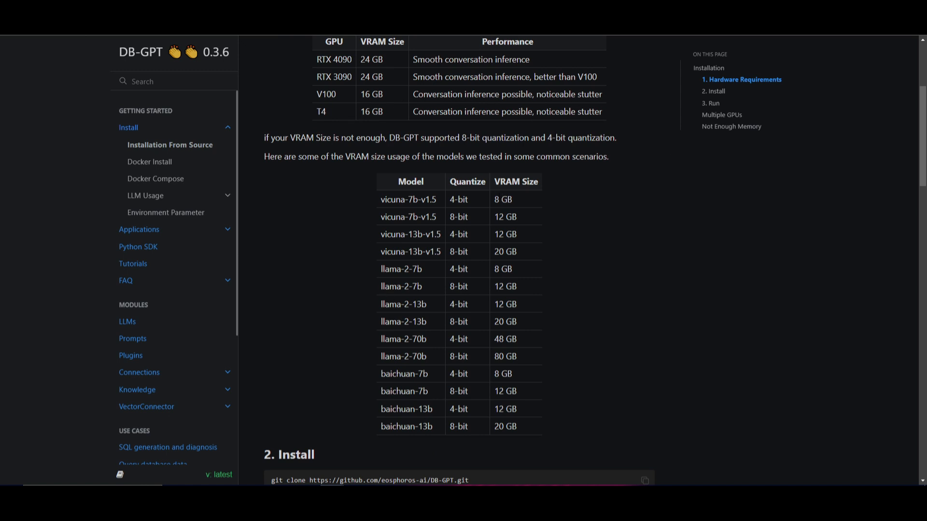
mouse_move(529, 201)
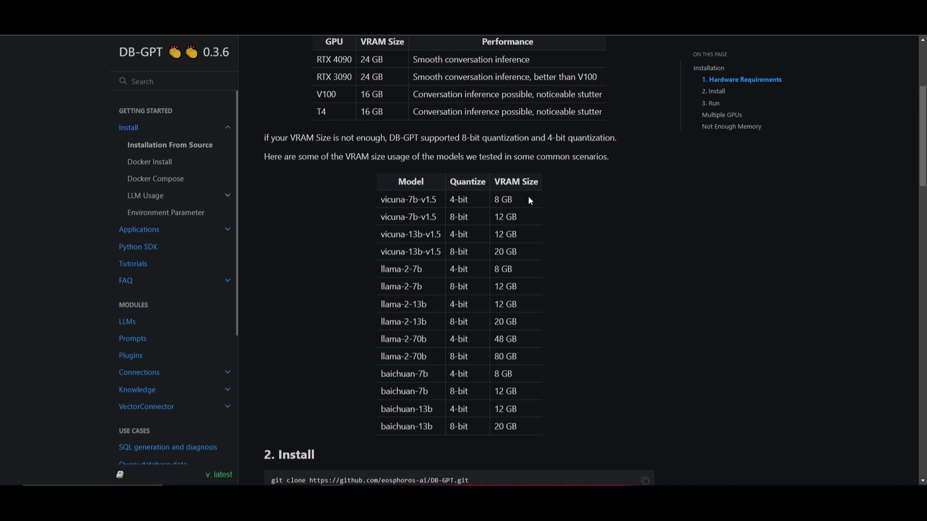
mouse_move(411, 131)
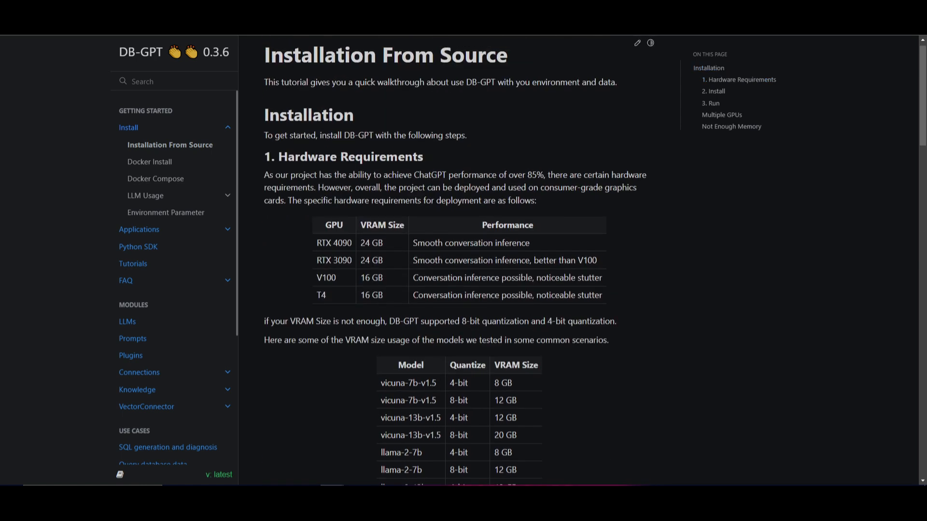
scroll(down, 3)
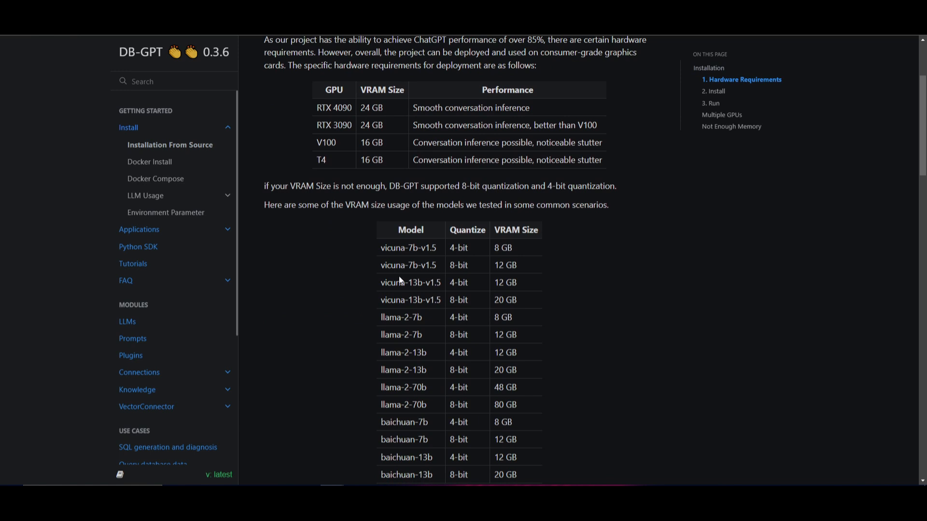
mouse_move(588, 246)
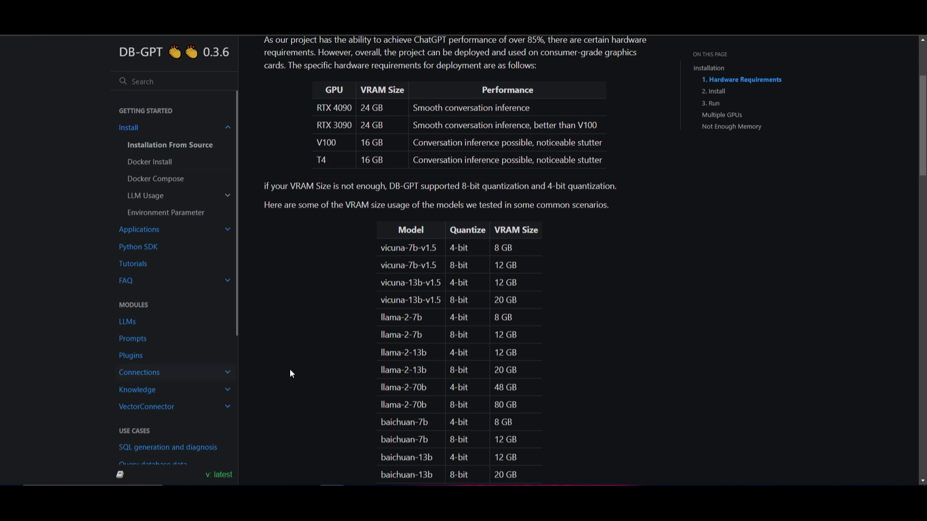
mouse_move(554, 301)
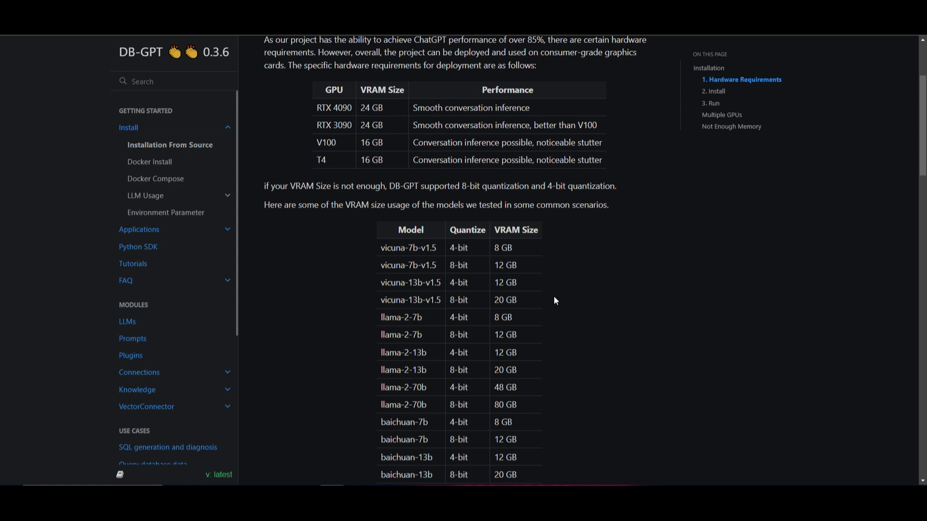
mouse_move(512, 282)
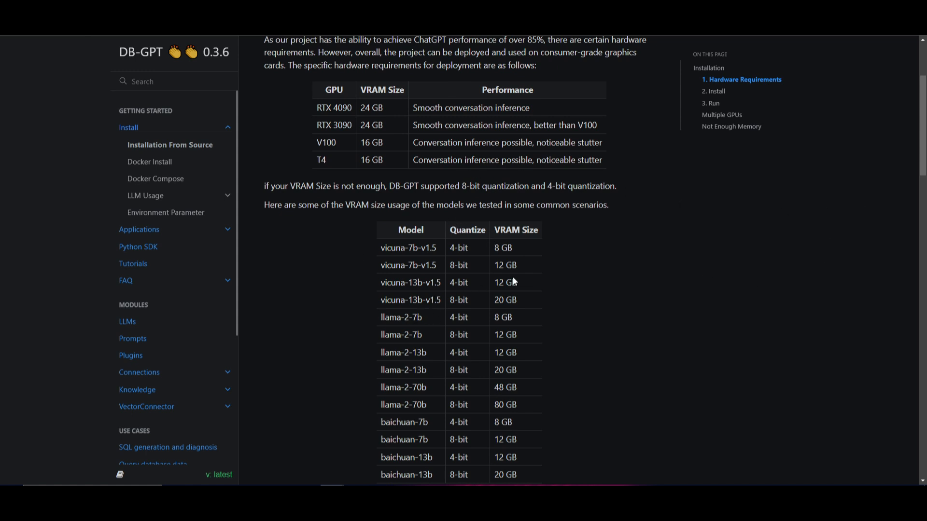
scroll(down, 3)
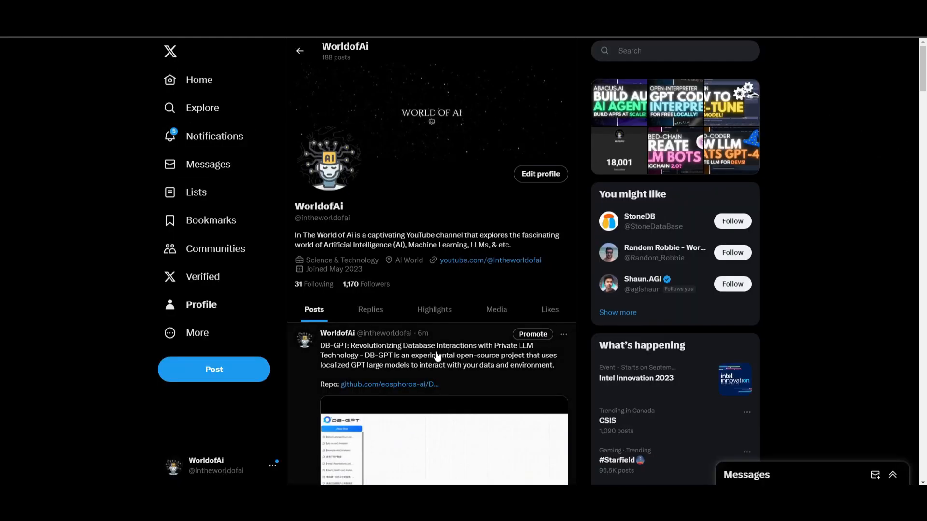
Step: Scroll the X profile to the DB-GPT announcement post with its GitHub link
scroll(down, 3)
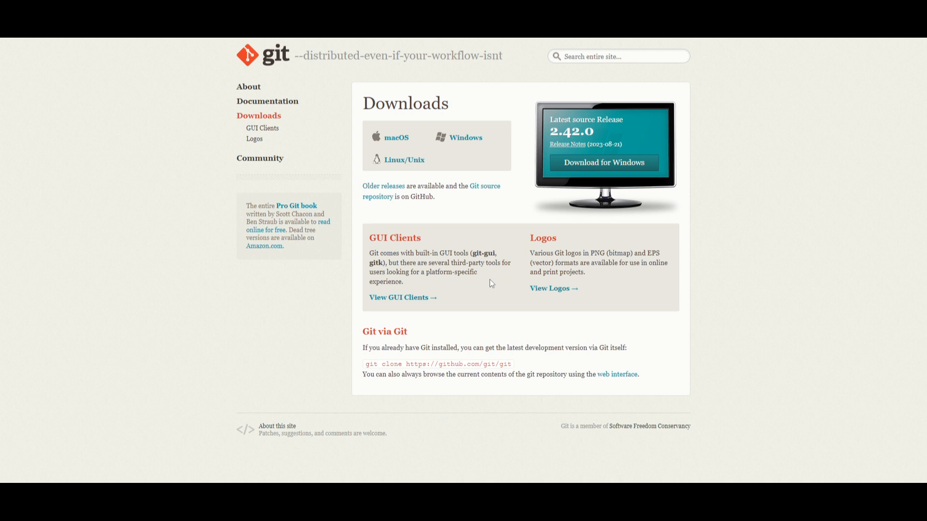
mouse_move(441, 230)
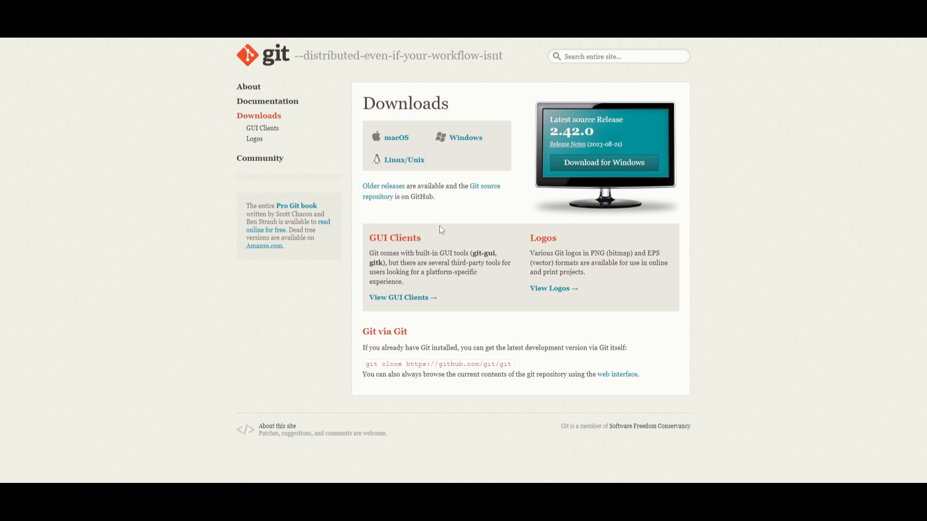
mouse_move(843, 264)
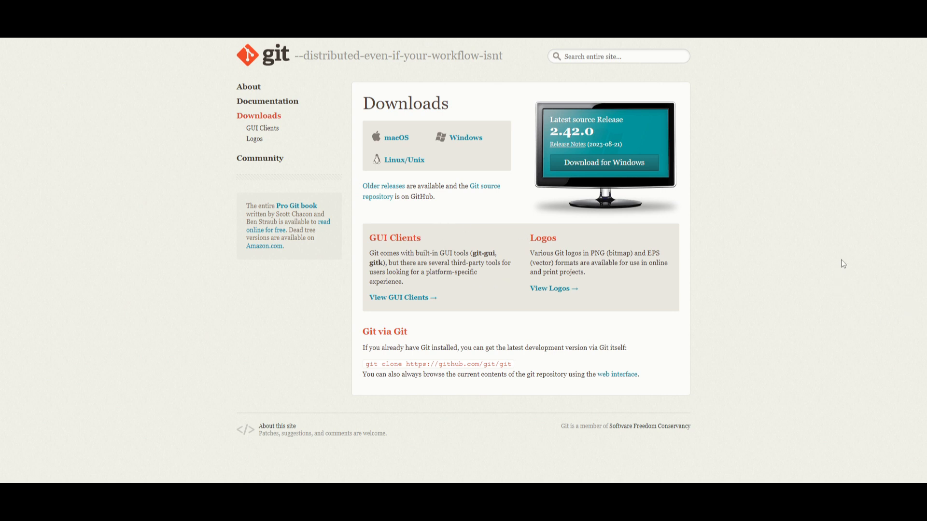
mouse_move(705, 122)
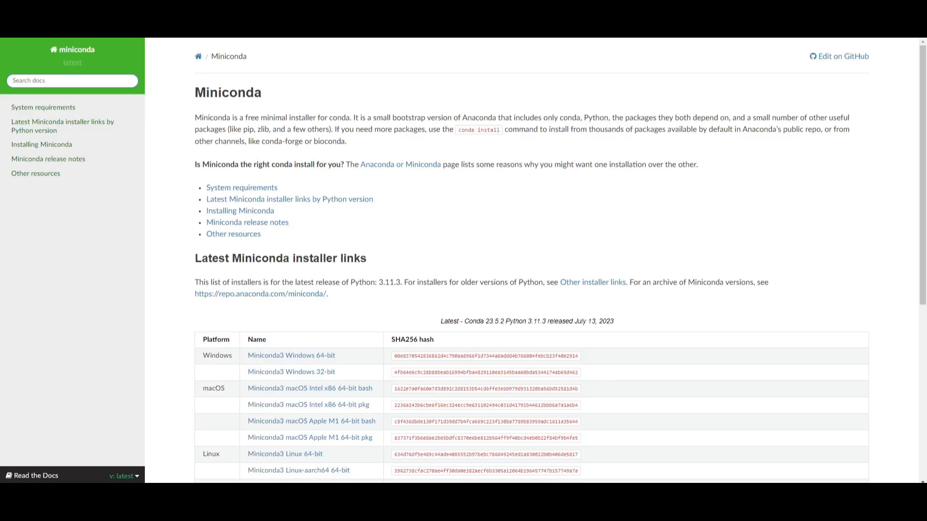
mouse_move(302, 128)
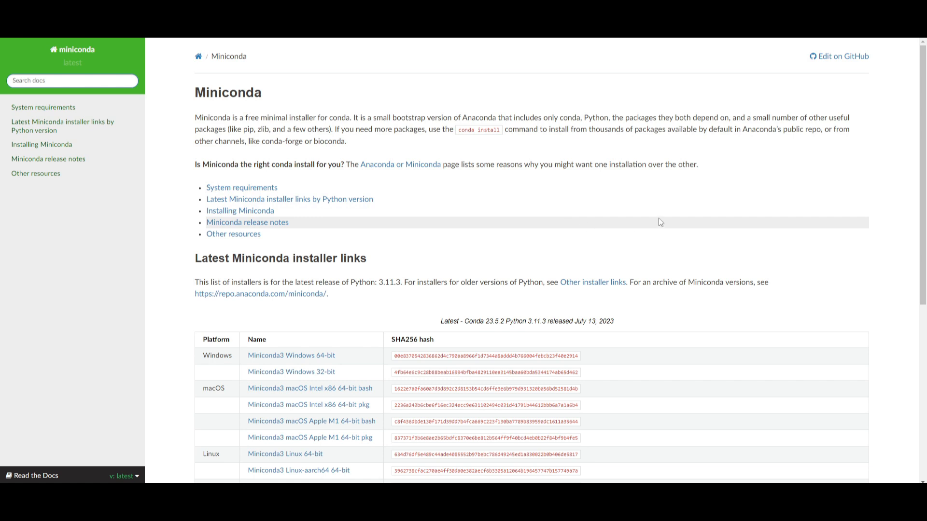
mouse_move(427, 298)
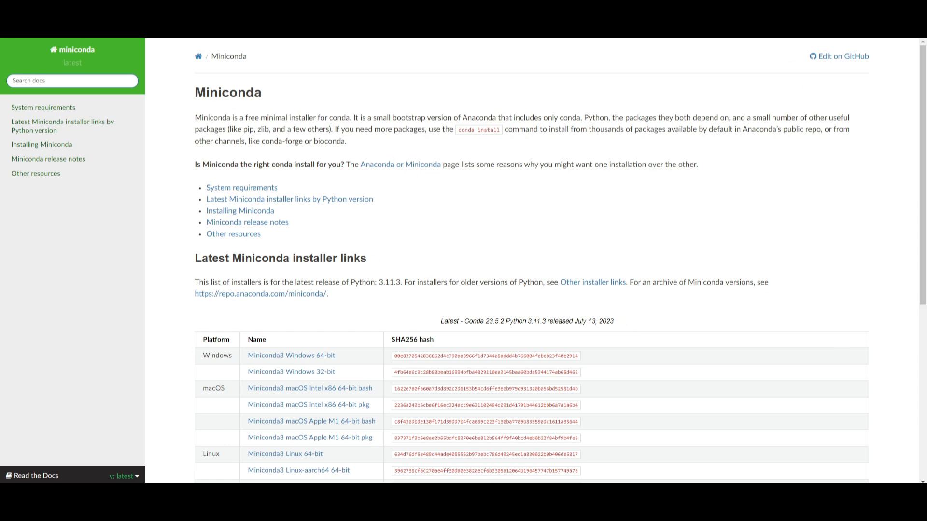
mouse_move(462, 116)
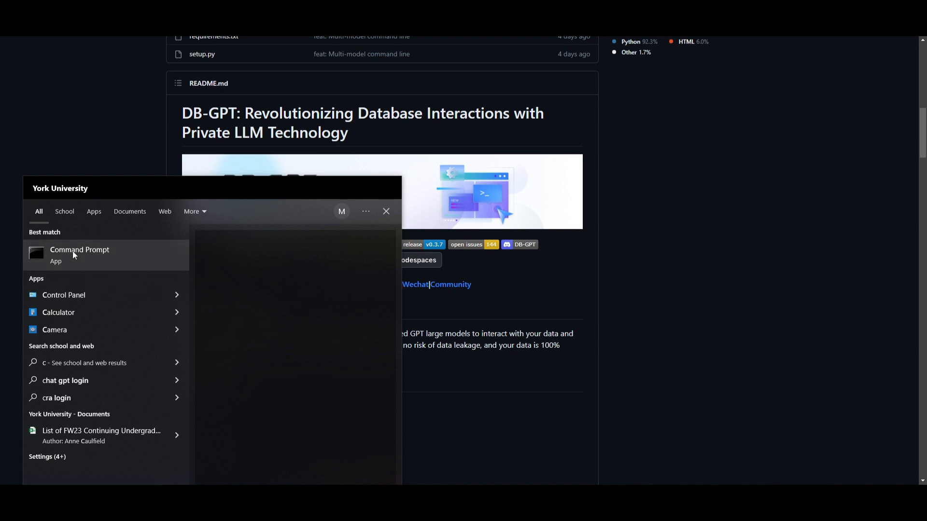
click(80, 249)
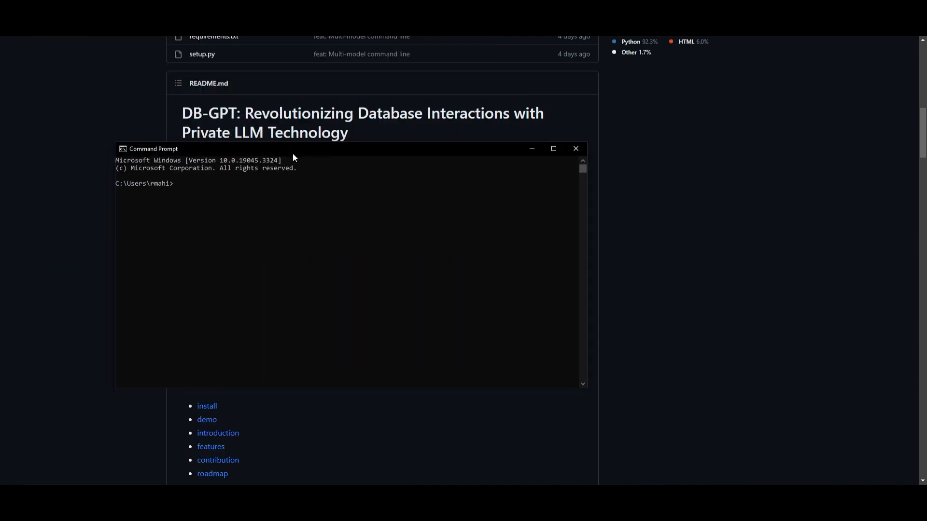
text(git clone https://github.com/eosphoros-ai/DB-GPT.git)
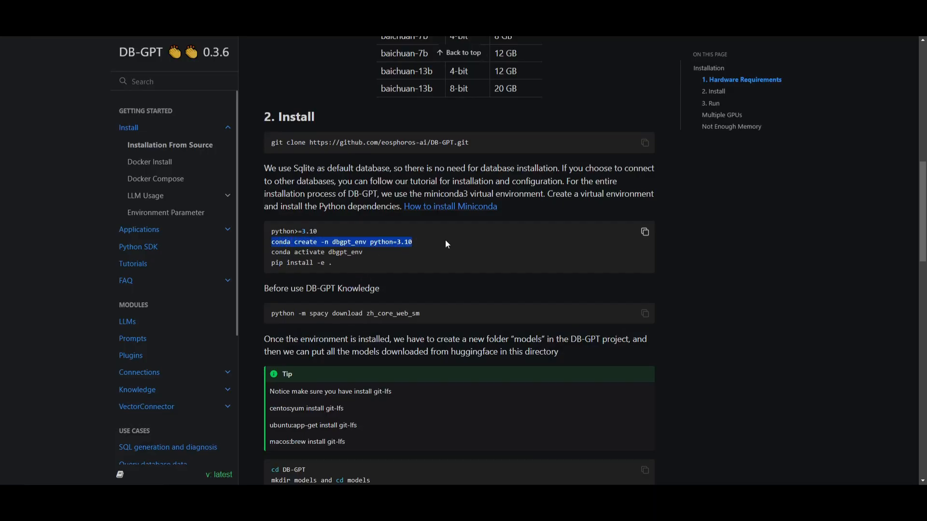
mouse_move(395, 251)
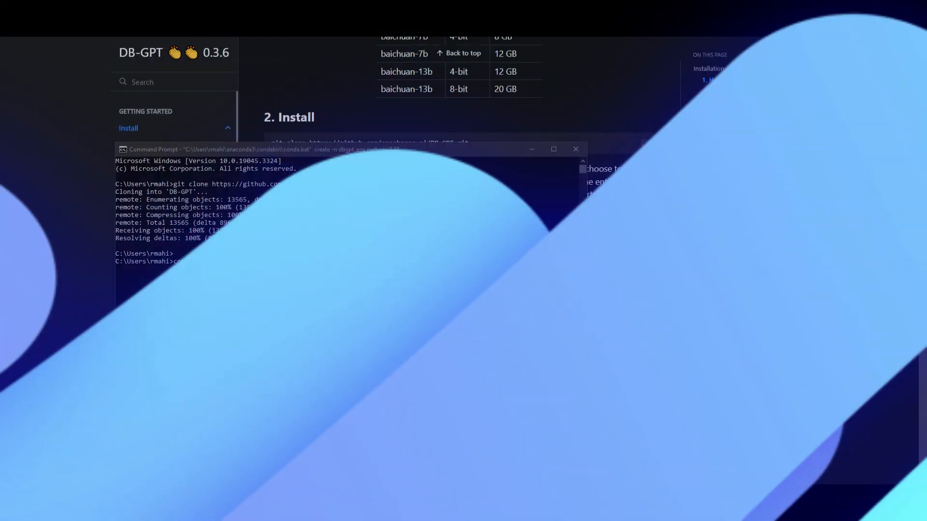
Step: Run conda create -n dbgpt_env python=3.10 and confirm with y to install its packages
text(conda create -n dbgpt_env python=3.10)
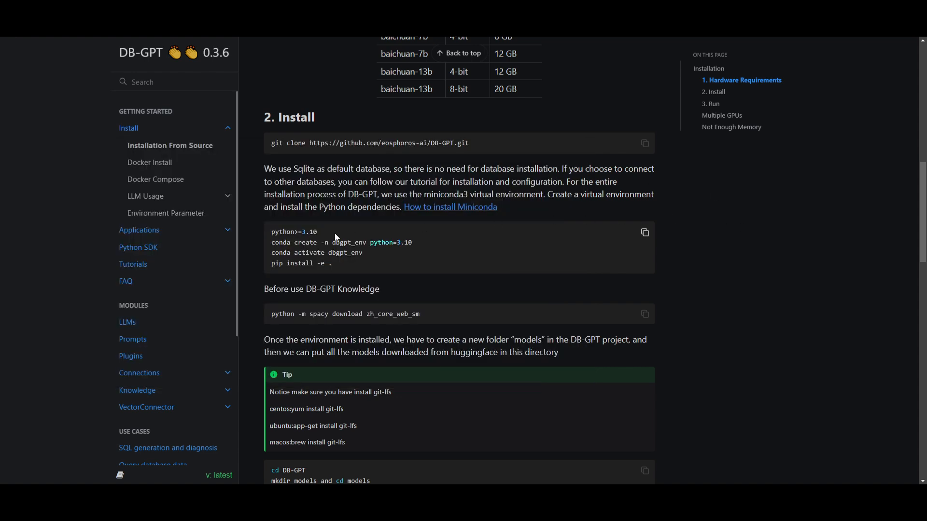
double_click(304, 231)
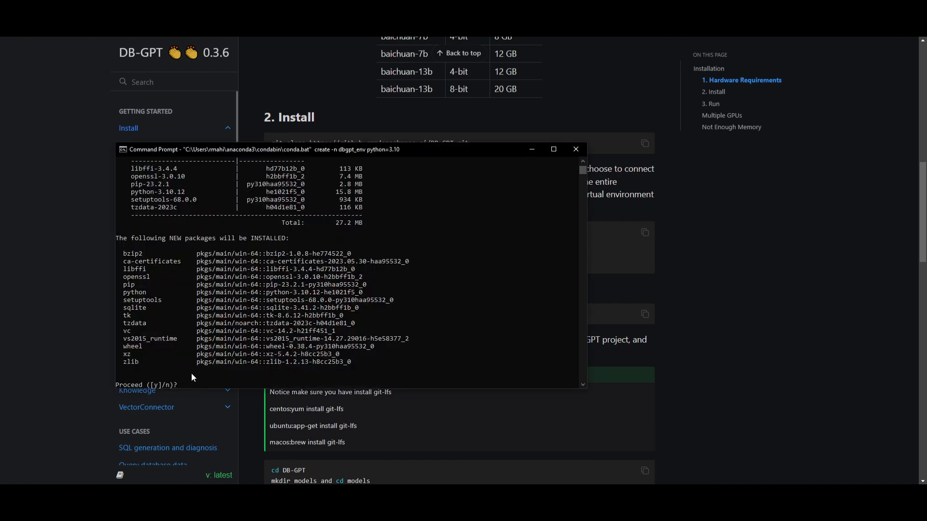
text(y)
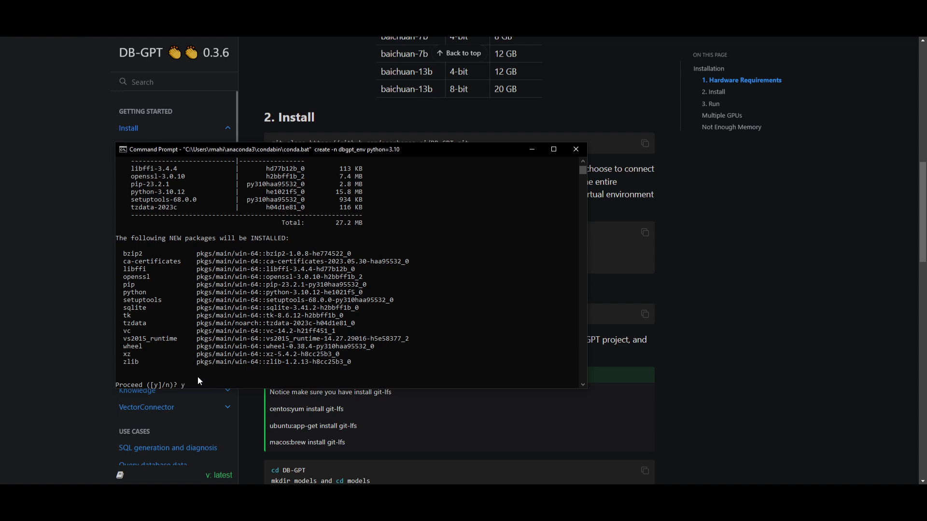
key(enter)
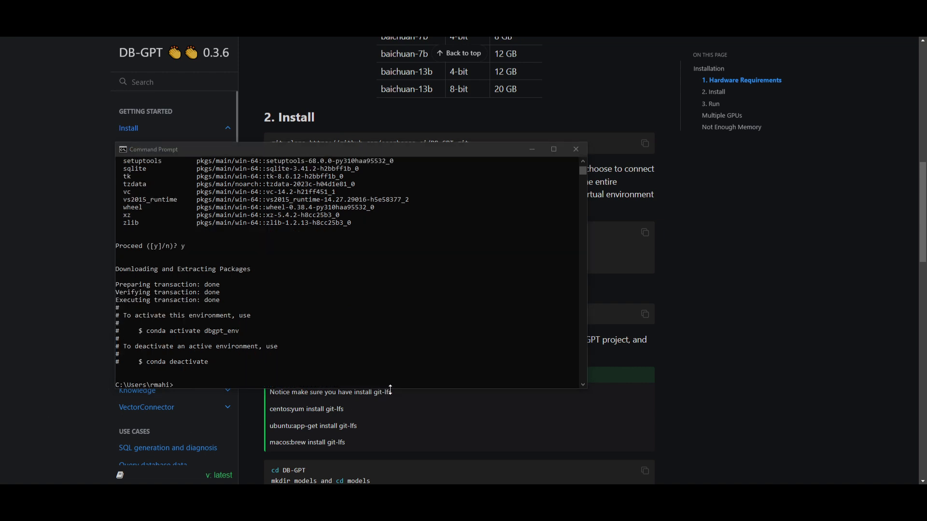
mouse_move(704, 294)
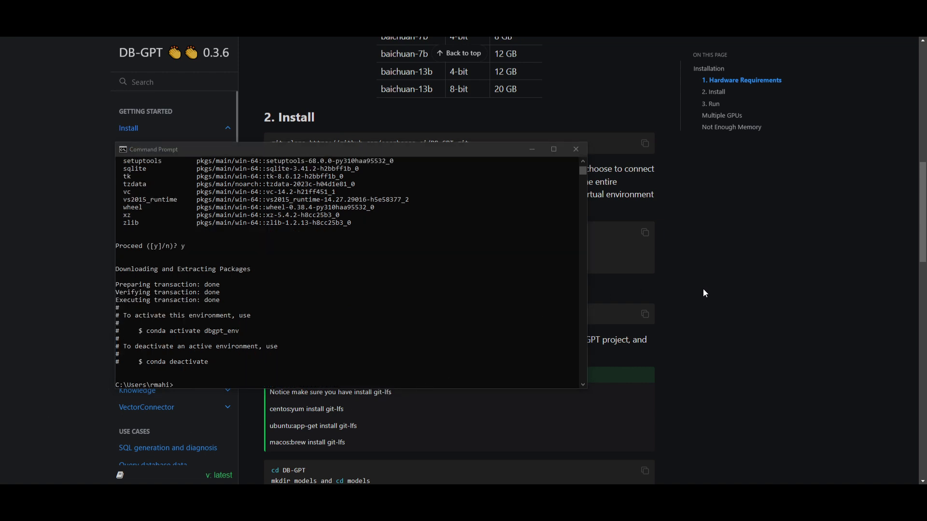
click(575, 149)
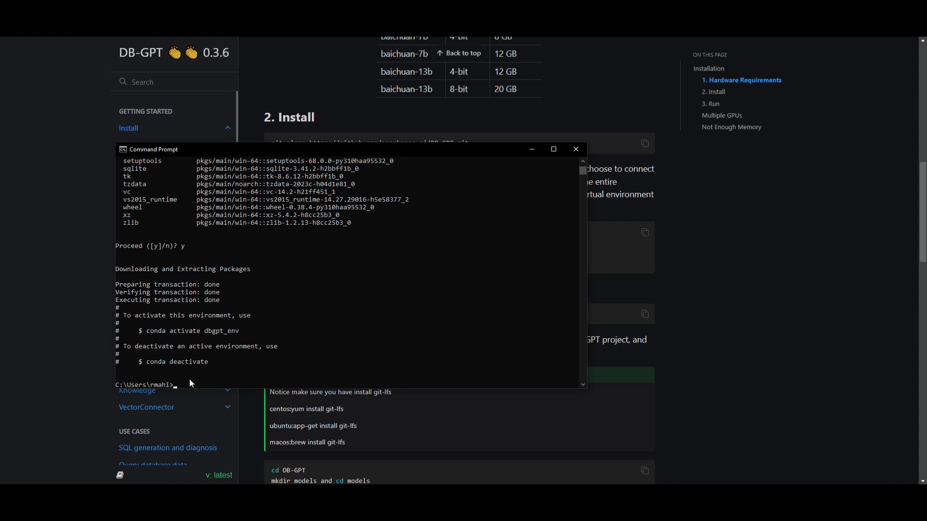
Step: Run conda activate dbgpt_env to switch into the new environment
text(conda activate dbgpt_env)
text(pip install -e .)
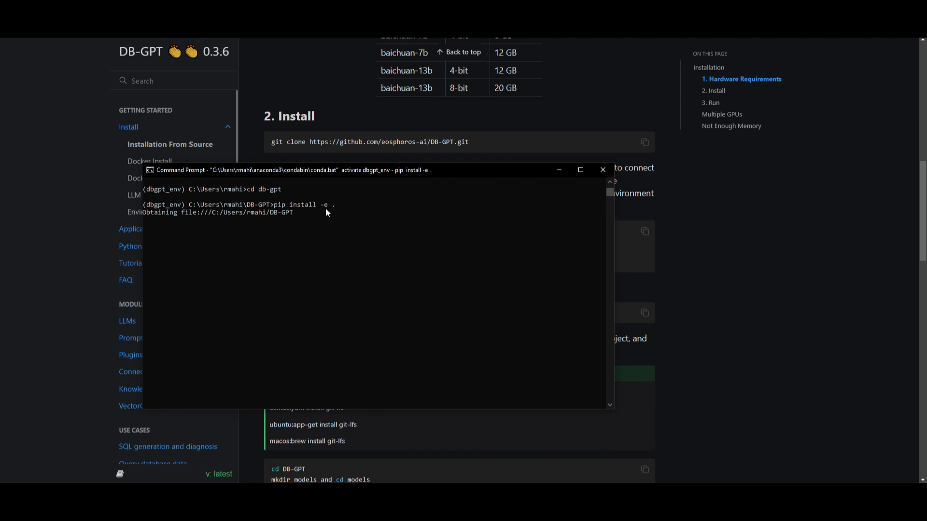
mouse_move(256, 218)
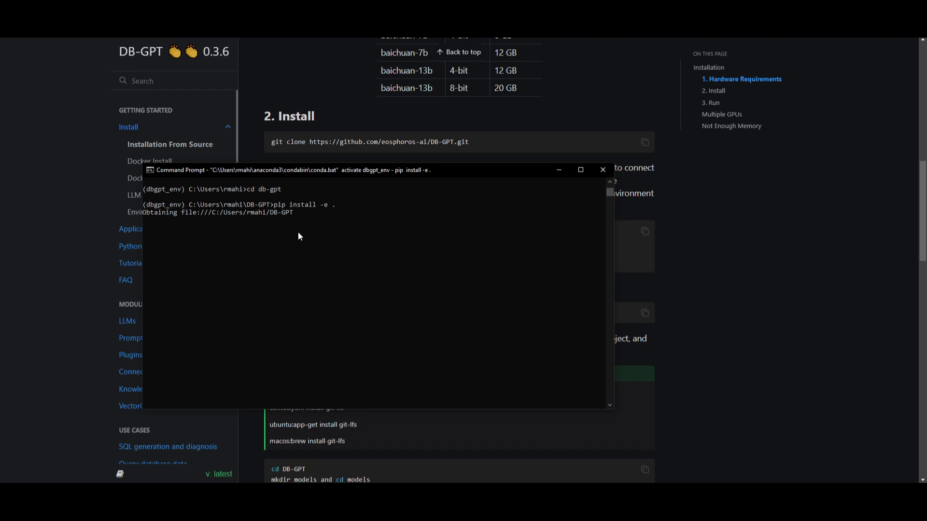
mouse_move(151, 219)
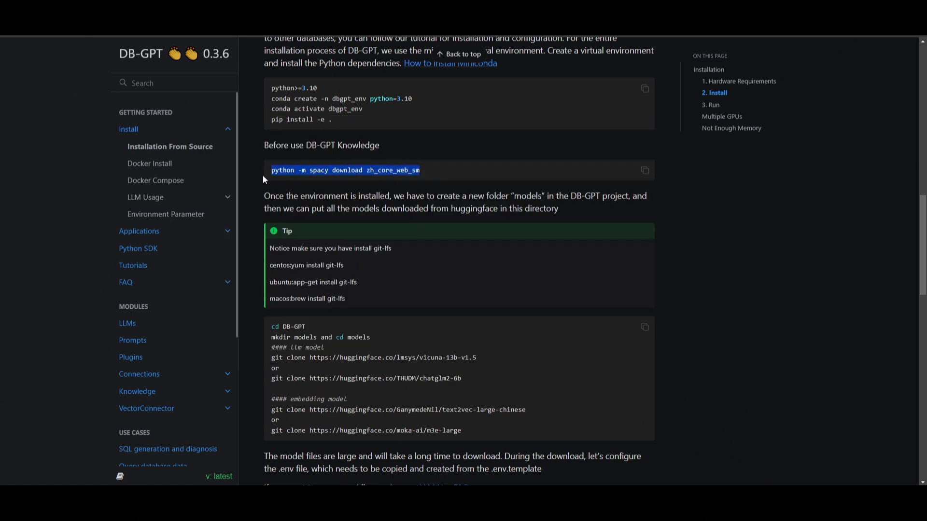
mouse_move(257, 420)
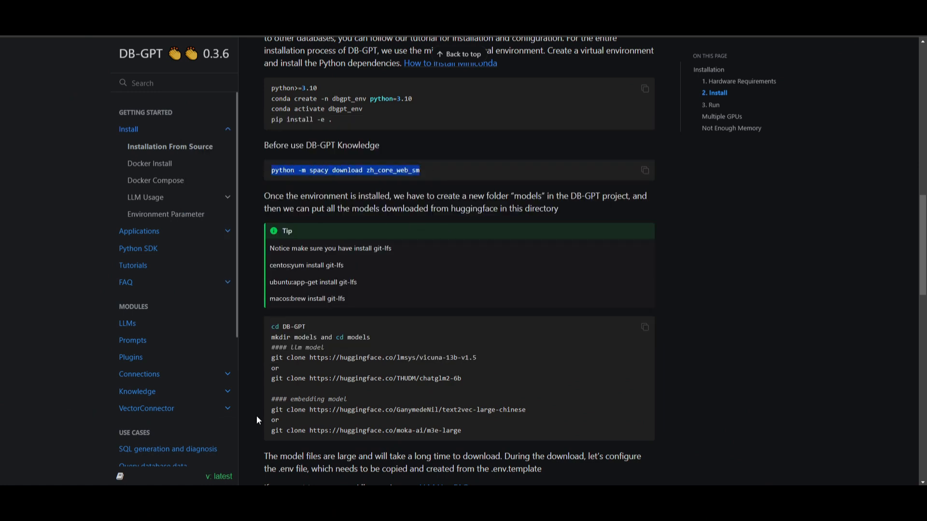
Step: Scroll to the models folder setup and huggingface git clone commands
scroll(down, 3)
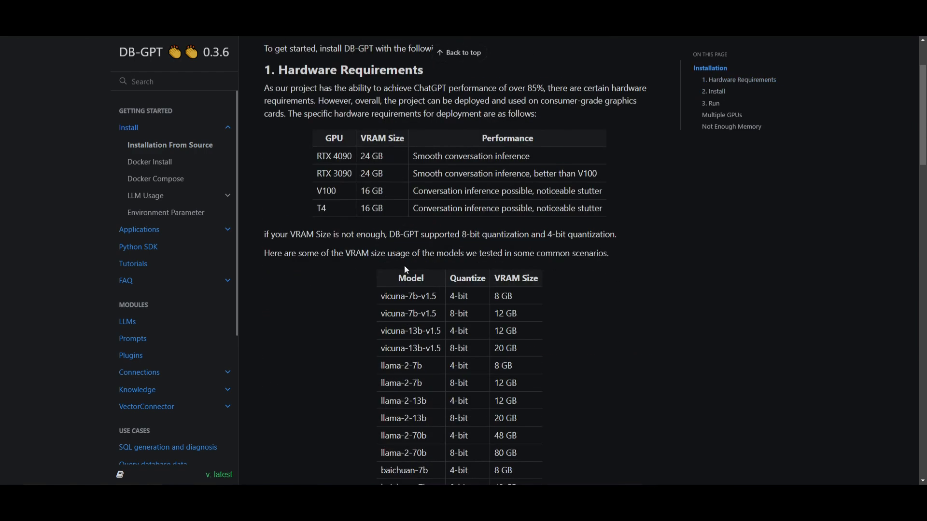
scroll(down, 3)
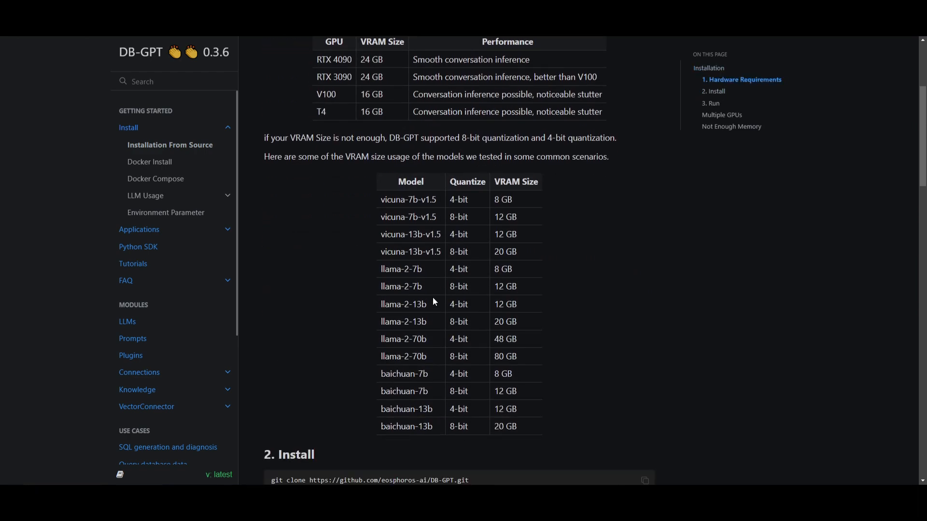
scroll(down, 3)
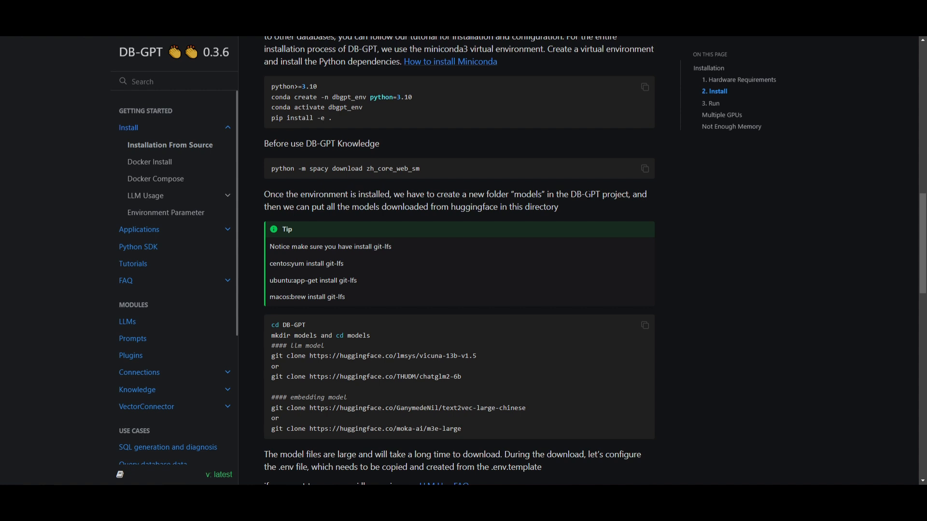
mouse_move(615, 209)
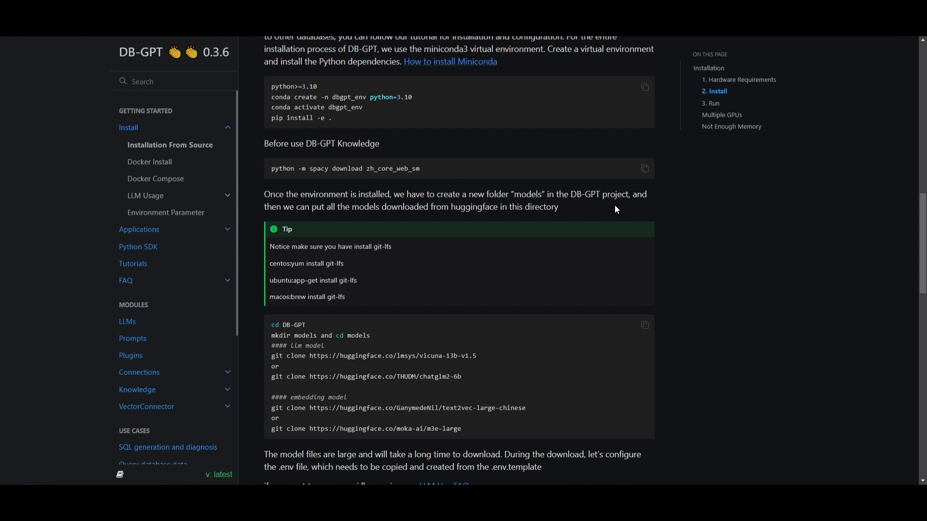
mouse_move(482, 119)
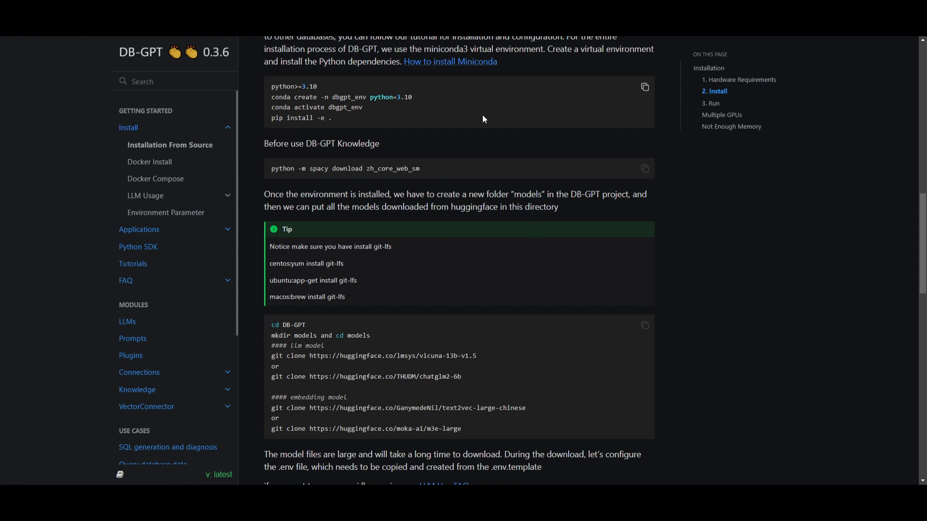
mouse_move(566, 222)
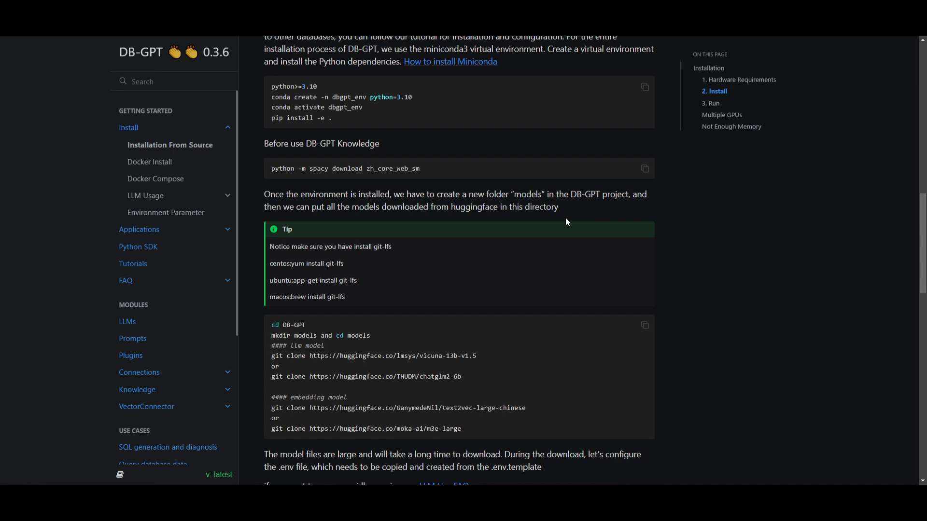
mouse_move(605, 238)
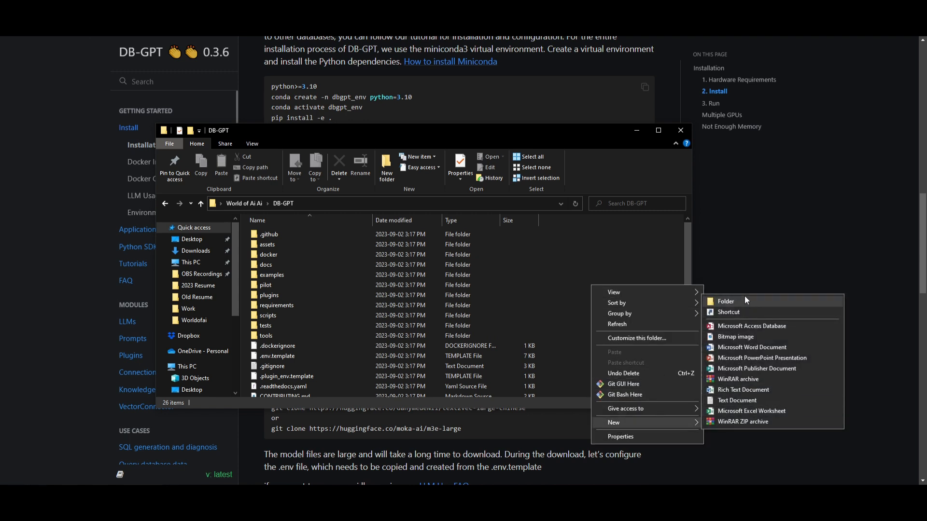
Step: Create a new folder inside the DB-GPT project folder via New > Folder
click(726, 301)
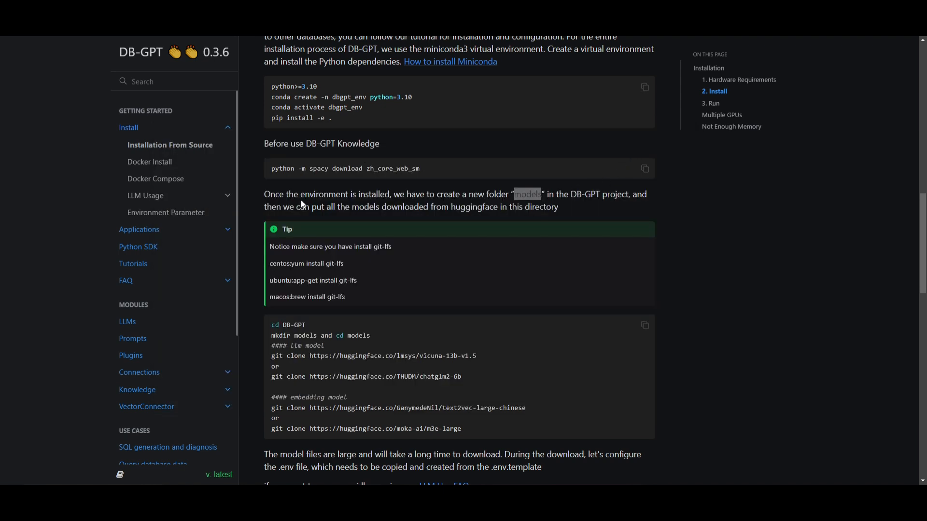
mouse_move(443, 135)
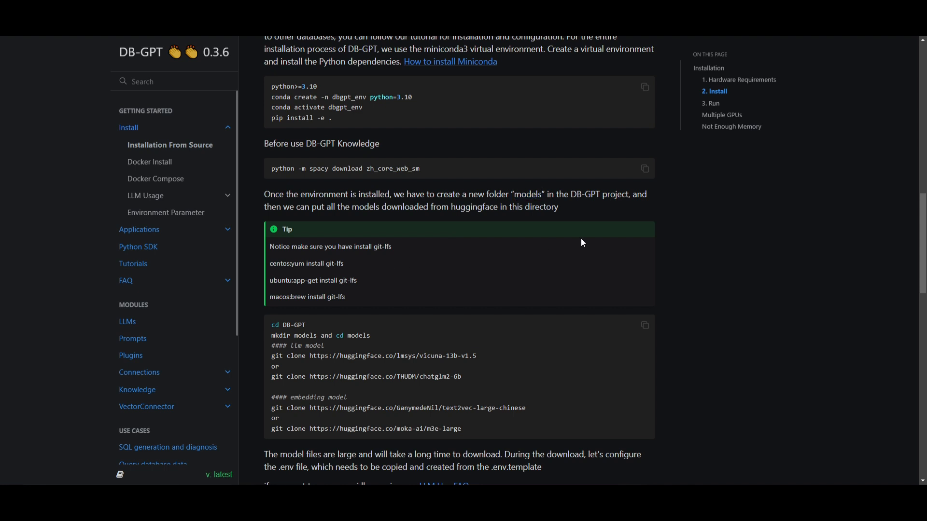
mouse_move(537, 180)
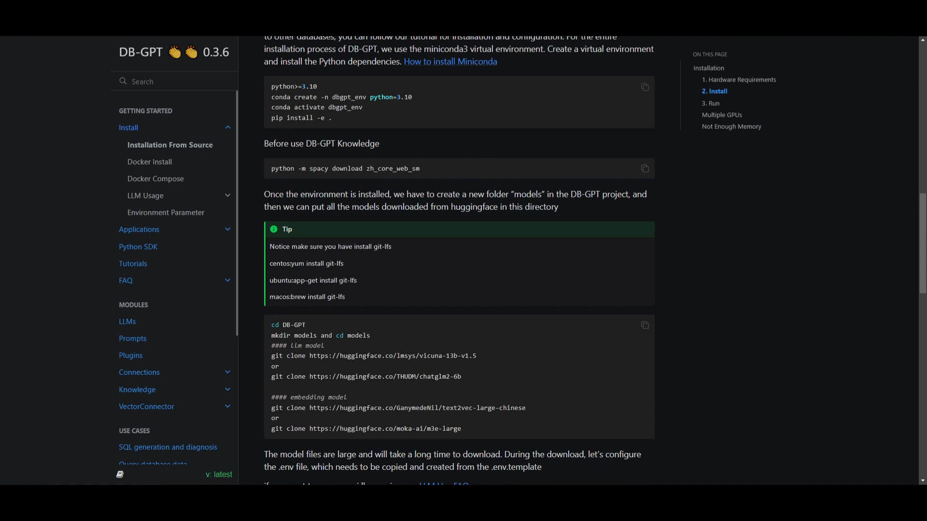
mouse_move(420, 292)
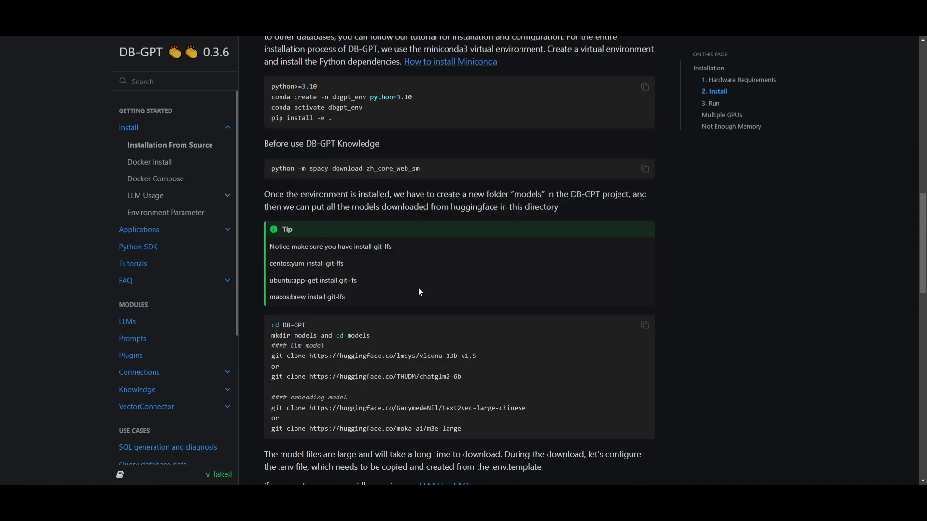
mouse_move(444, 338)
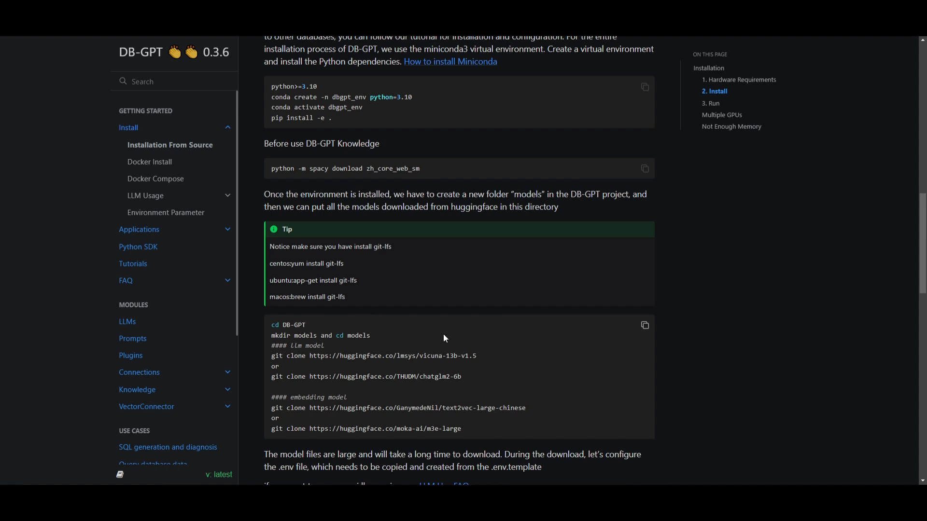
mouse_move(479, 367)
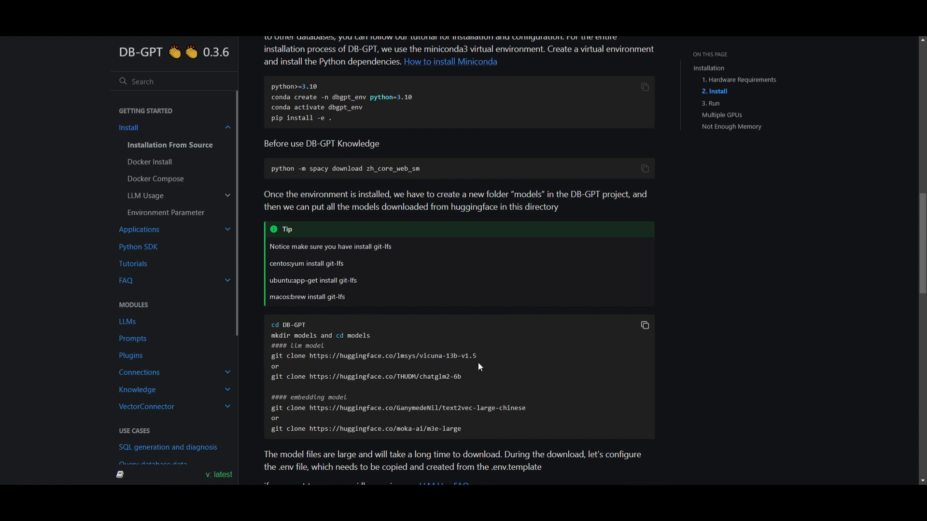
mouse_move(290, 318)
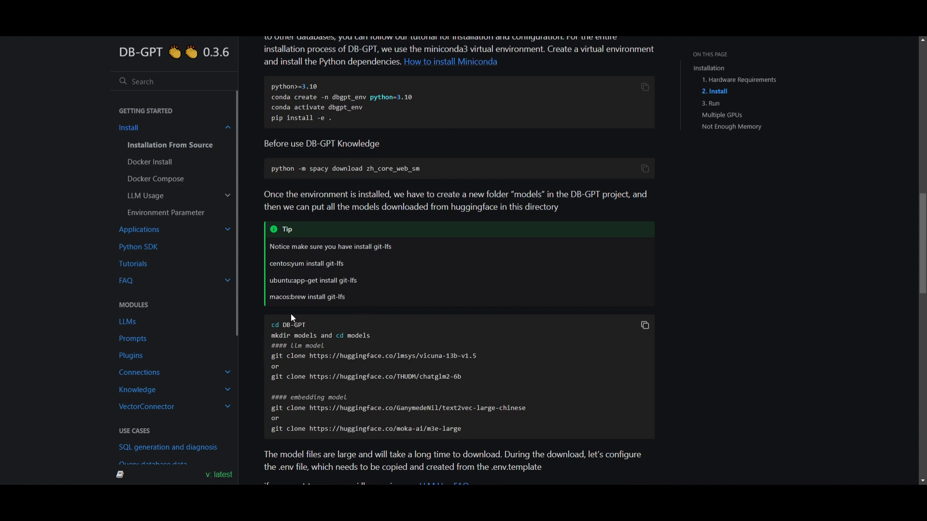
Step: Select the vicuna-13b-v1.5 git clone line, then reach the .env.template copy step
drag(315, 356, 467, 356)
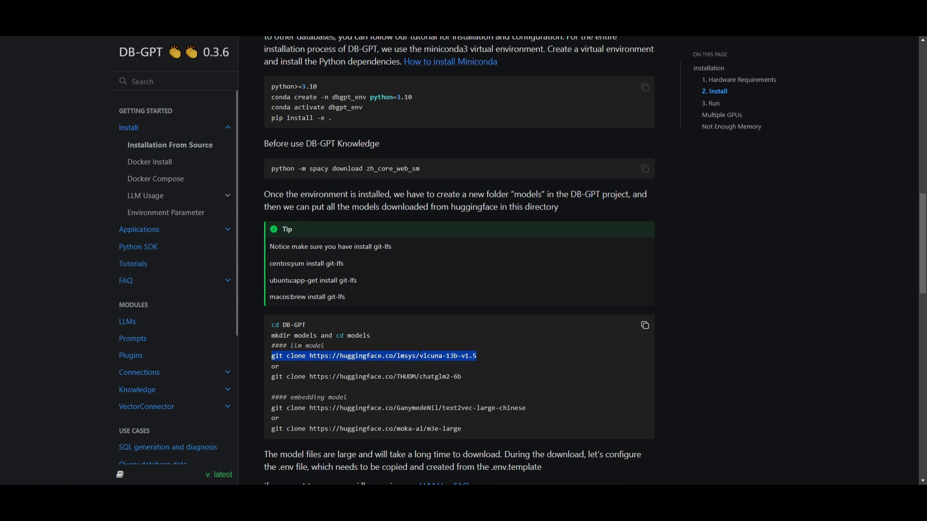
mouse_move(403, 356)
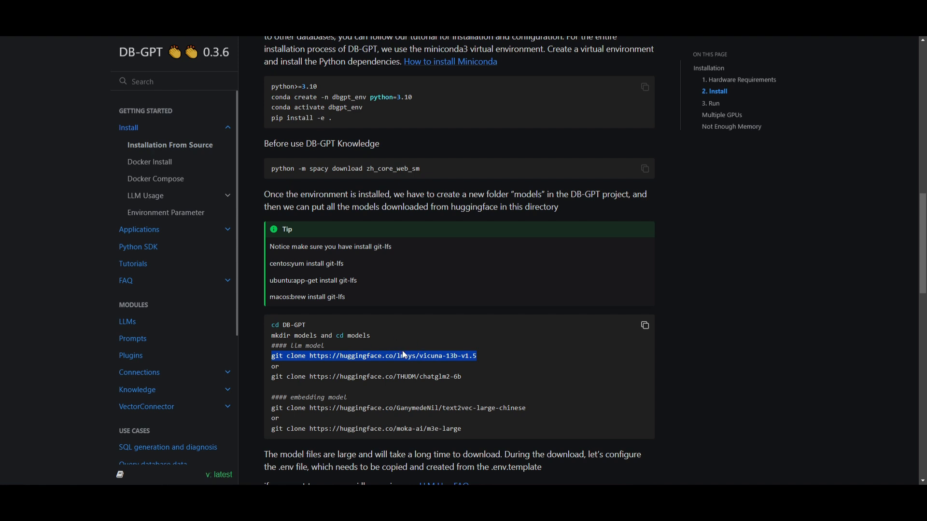
scroll(down, 3)
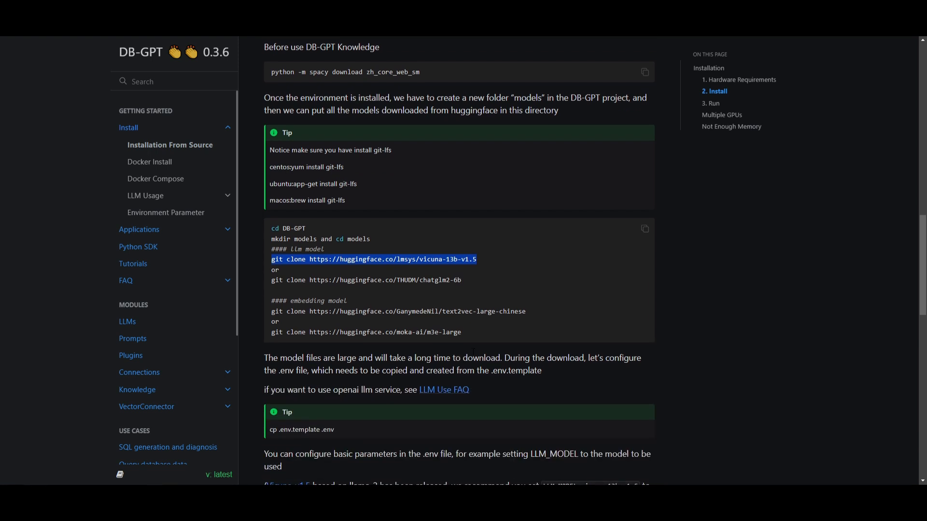
mouse_move(488, 282)
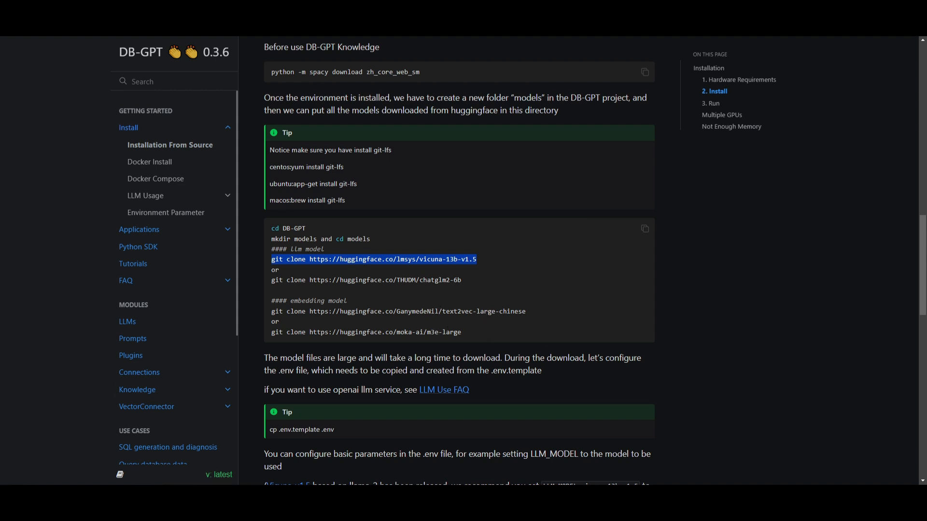
scroll(down, 3)
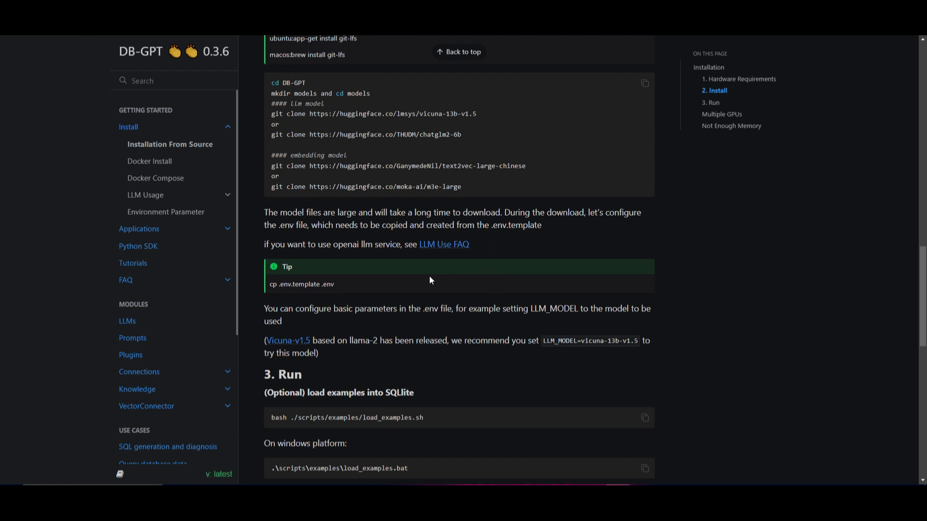
mouse_move(280, 297)
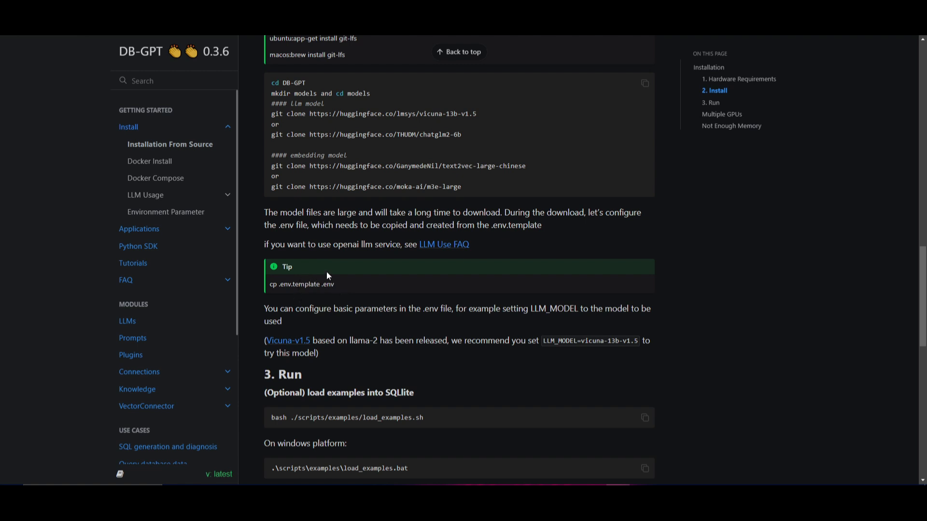
mouse_move(328, 280)
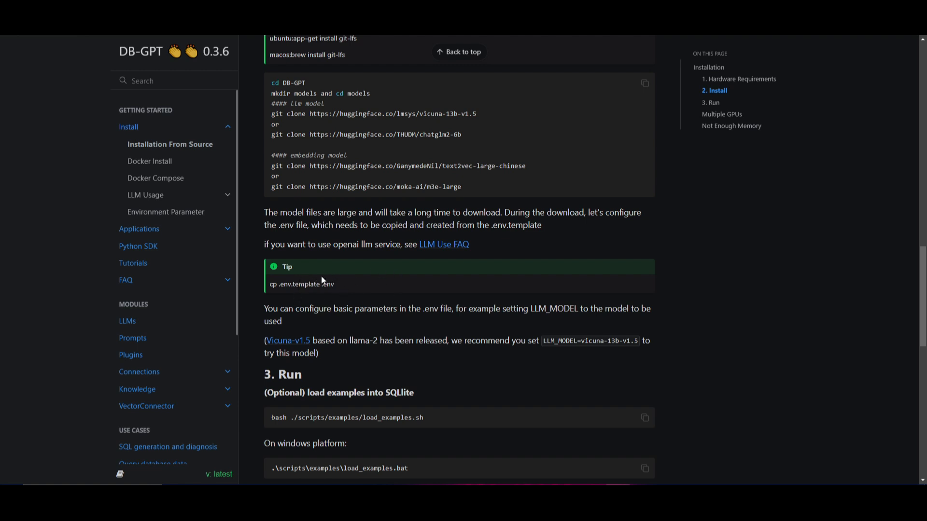
Step: Highlight 'template' in the cp .env.template .env tip and reach the python pilot/server/dbgpt_server.py run command
double_click(306, 284)
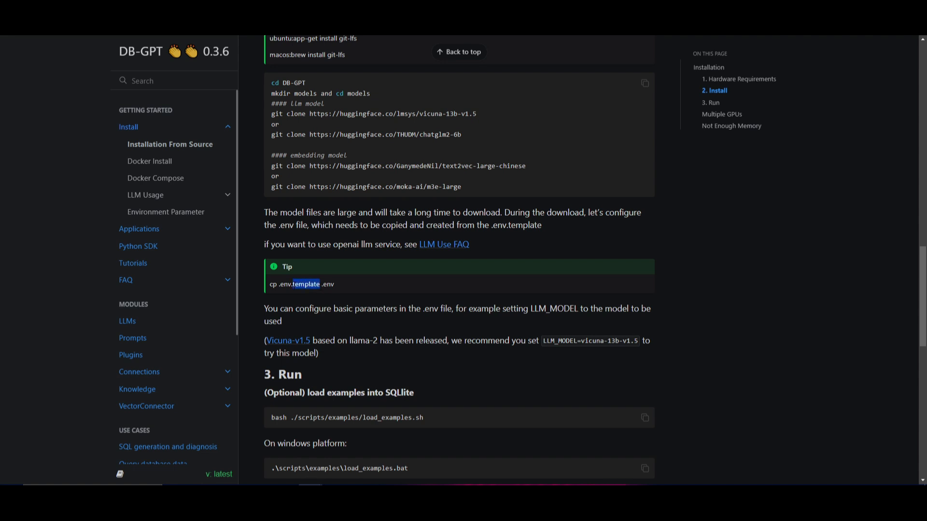
mouse_move(348, 299)
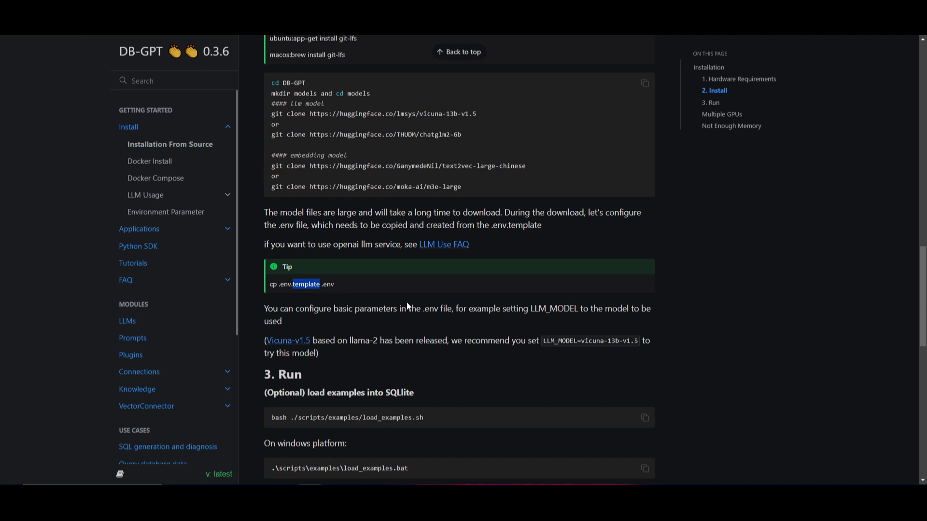
scroll(down, 3)
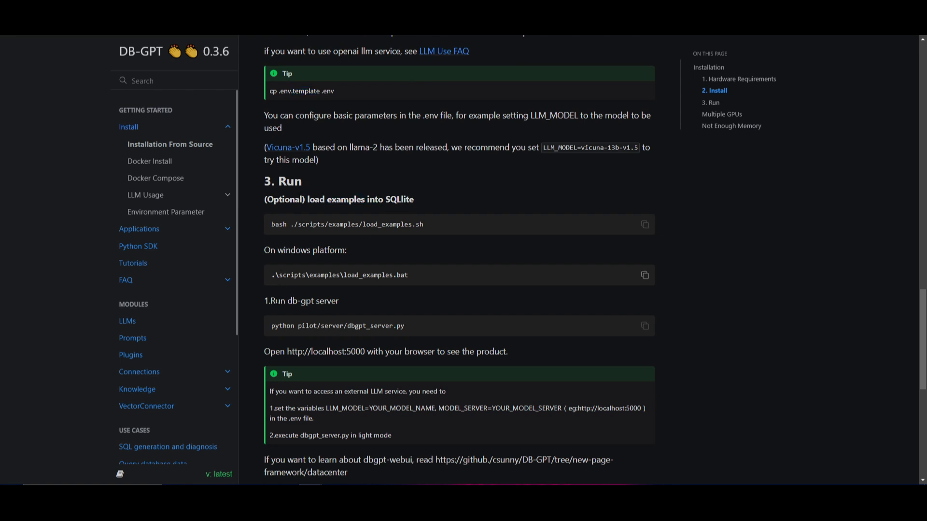
scroll(down, 3)
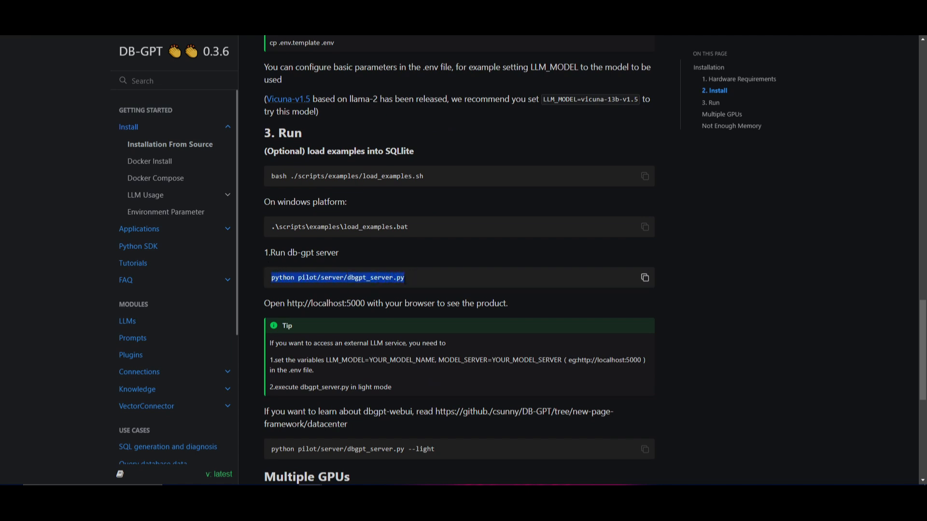
mouse_move(479, 284)
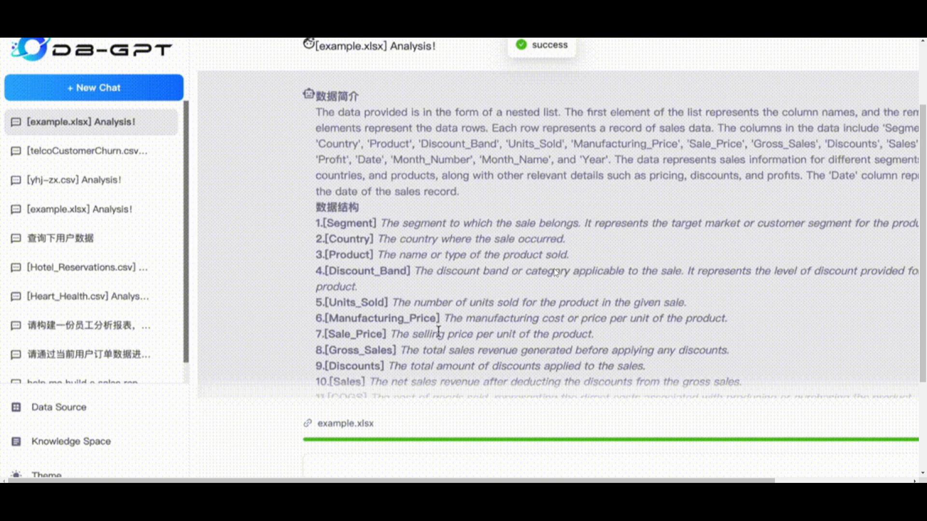
Step: Scroll the GitHub README past the ChatExcel and dashboard screenshots into the Features list
scroll(down, 3)
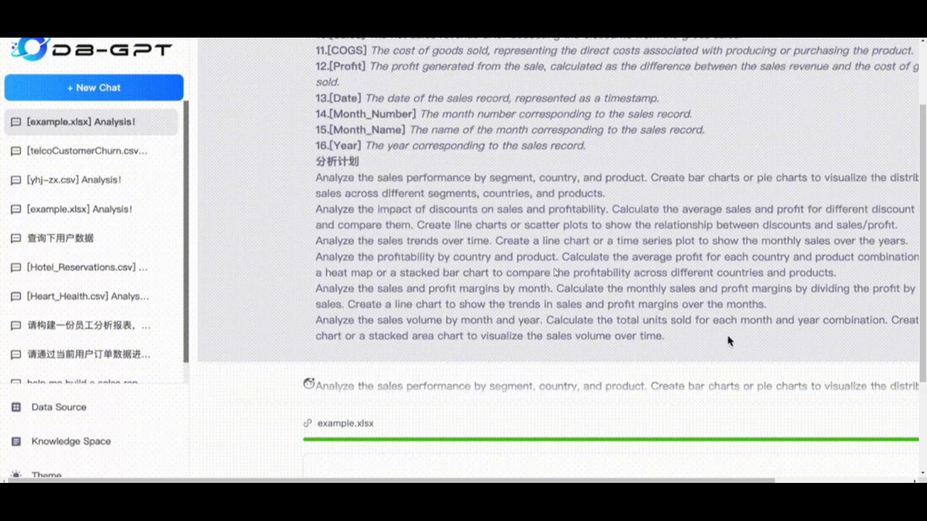
scroll(down, 3)
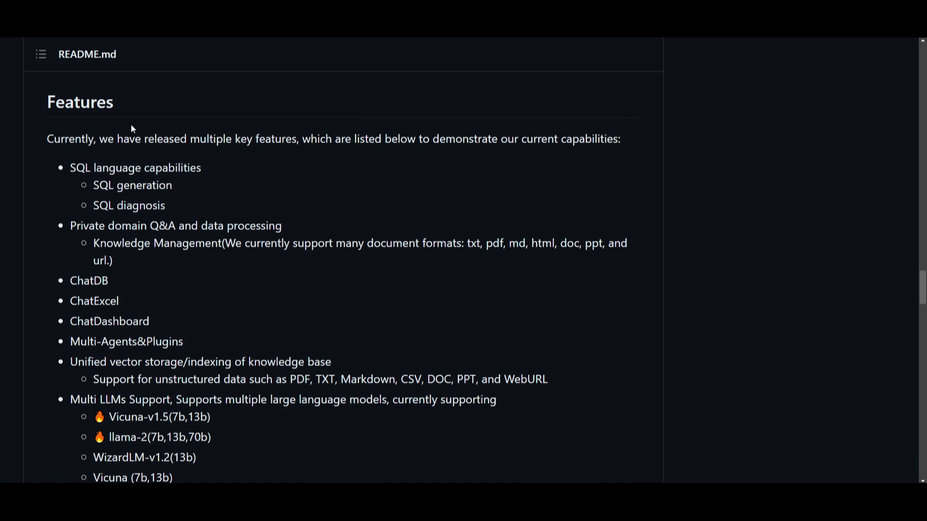
mouse_move(192, 261)
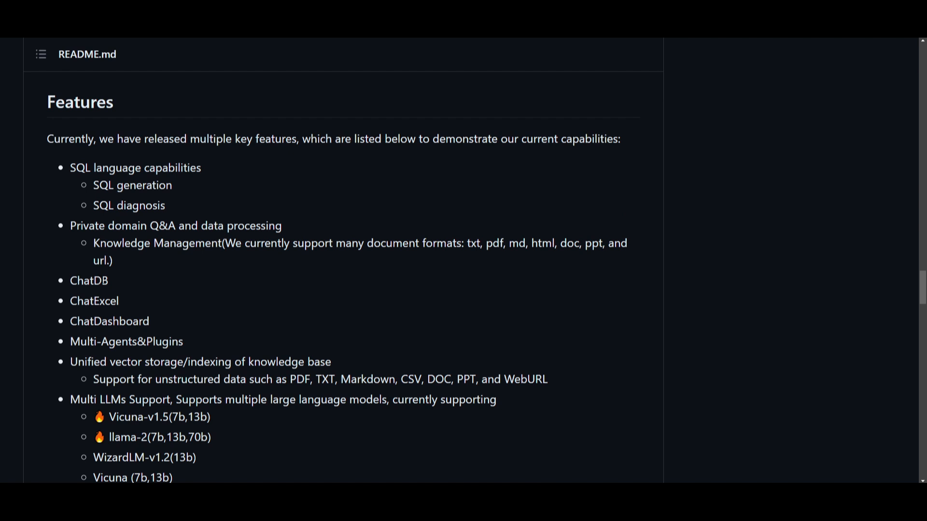
mouse_move(111, 283)
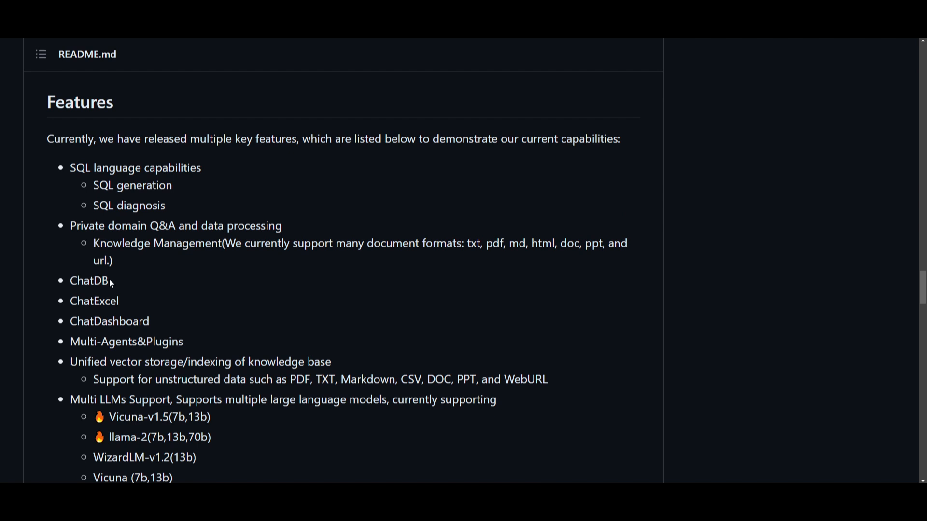
mouse_move(99, 291)
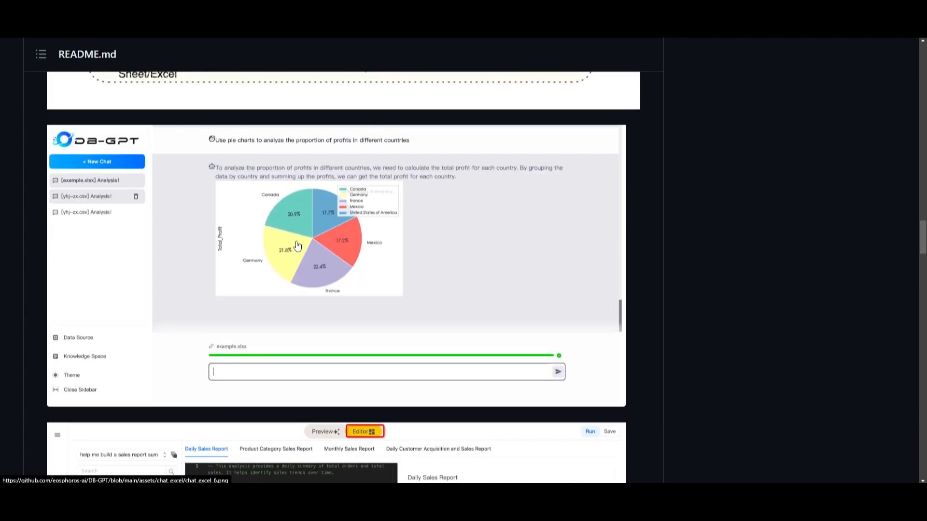
mouse_move(424, 313)
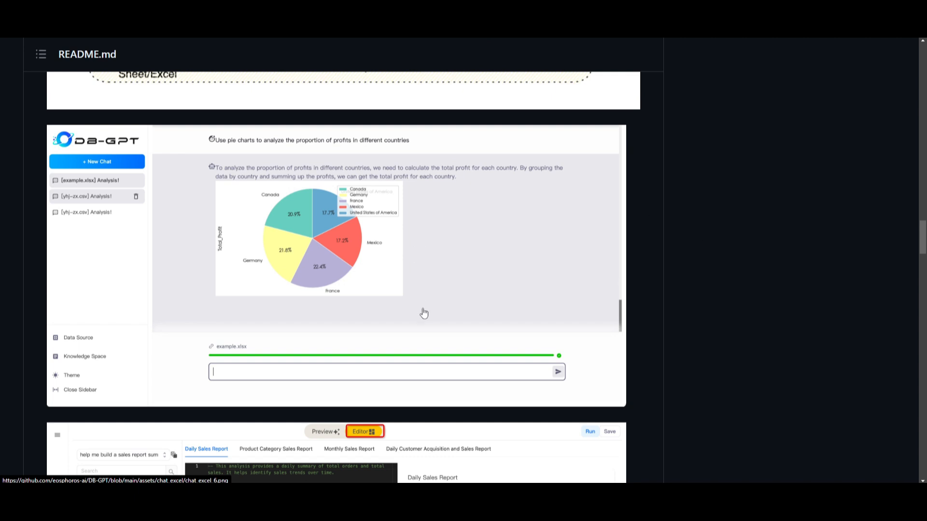
scroll(down, 3)
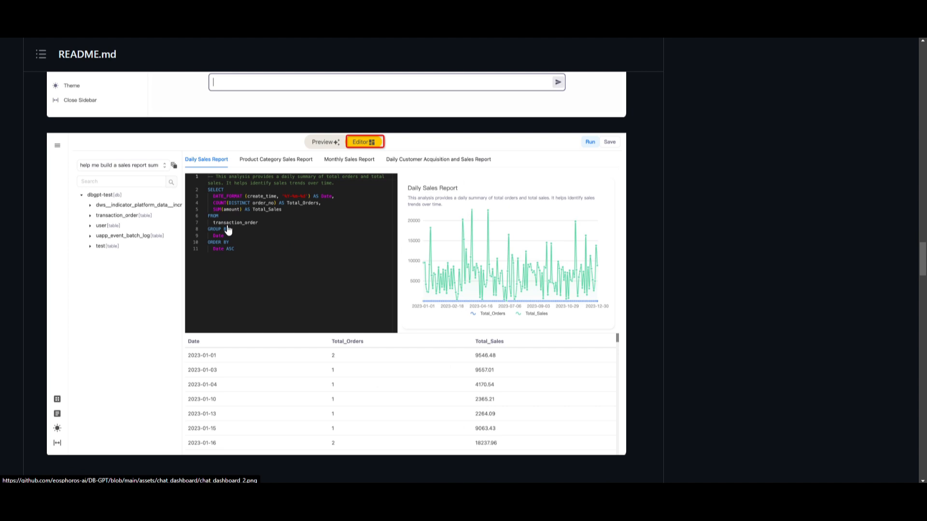
mouse_move(693, 281)
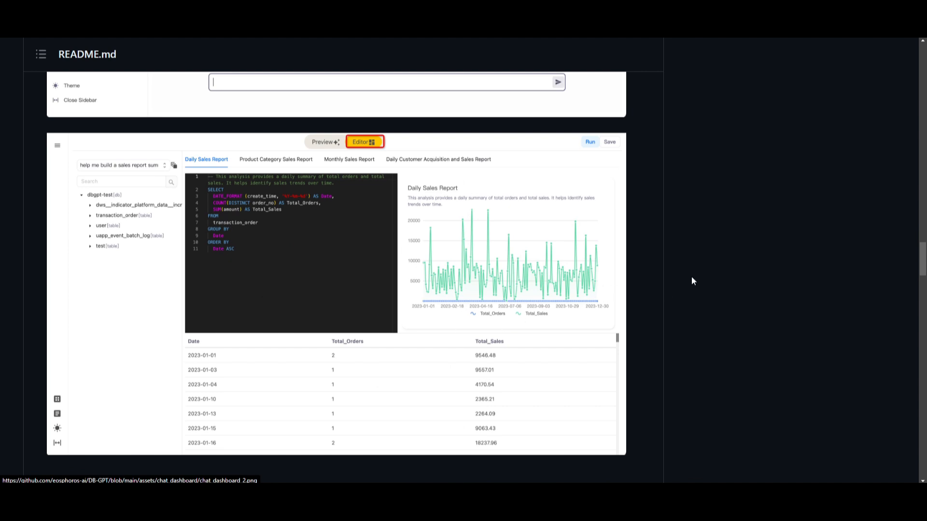
mouse_move(440, 214)
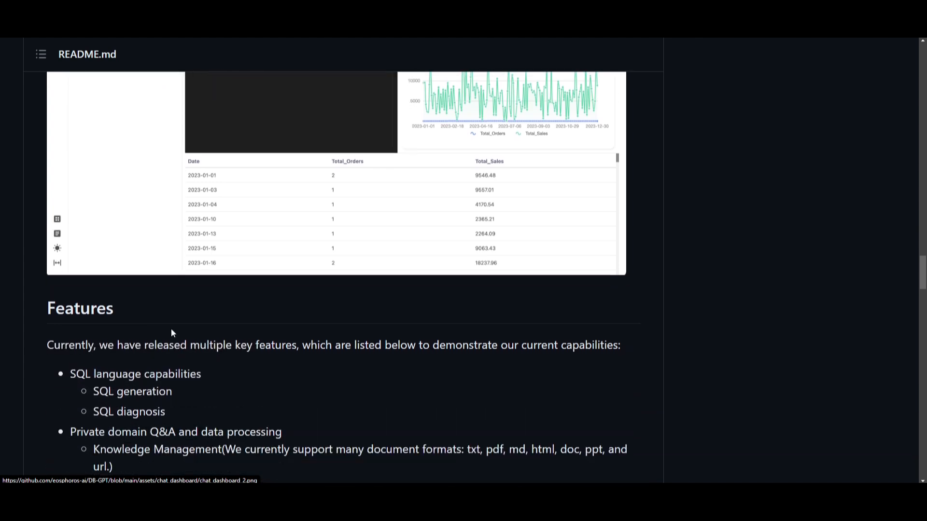
scroll(down, 3)
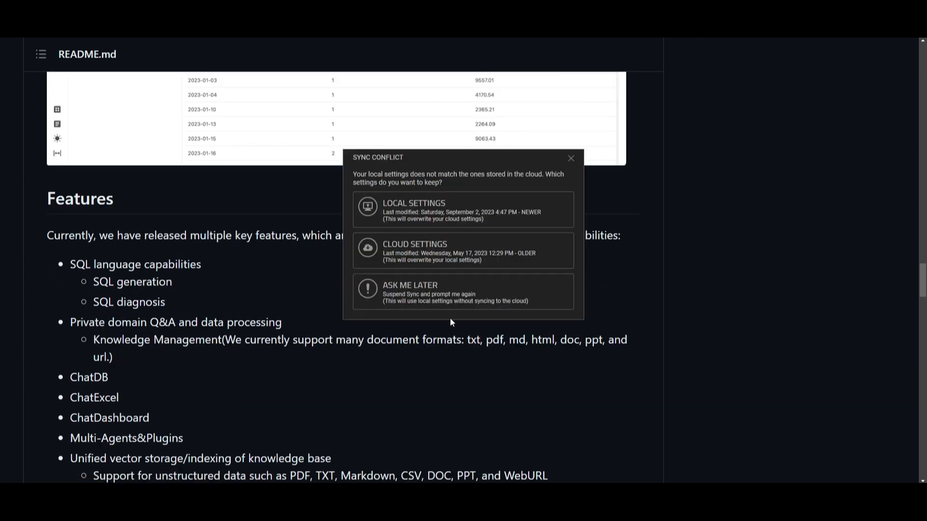
Step: Dismiss the settings sync conflict prompt and continue past supported models to the Introduction
click(570, 158)
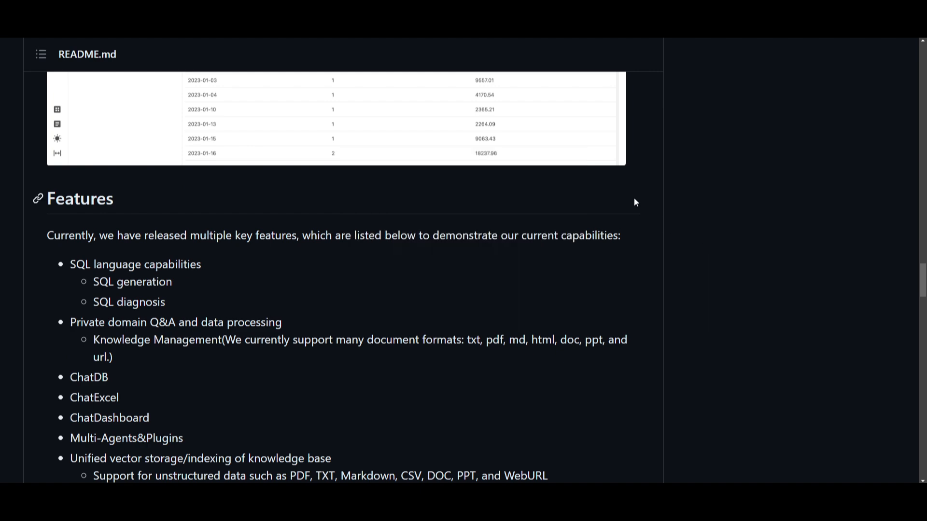
scroll(down, 3)
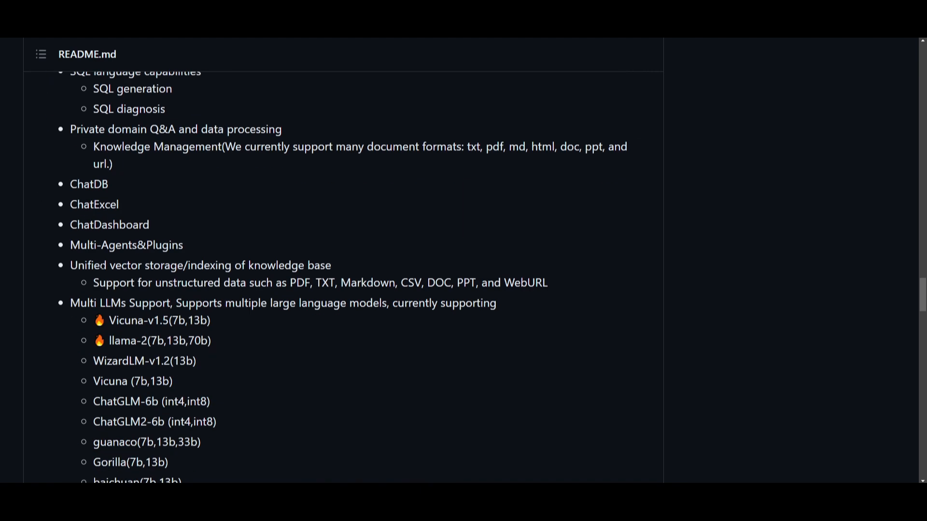
mouse_move(456, 211)
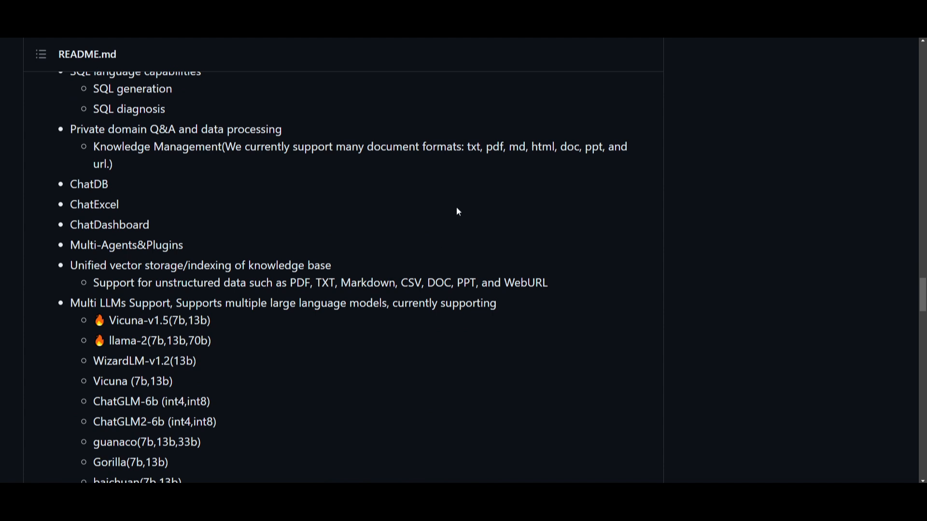
scroll(down, 3)
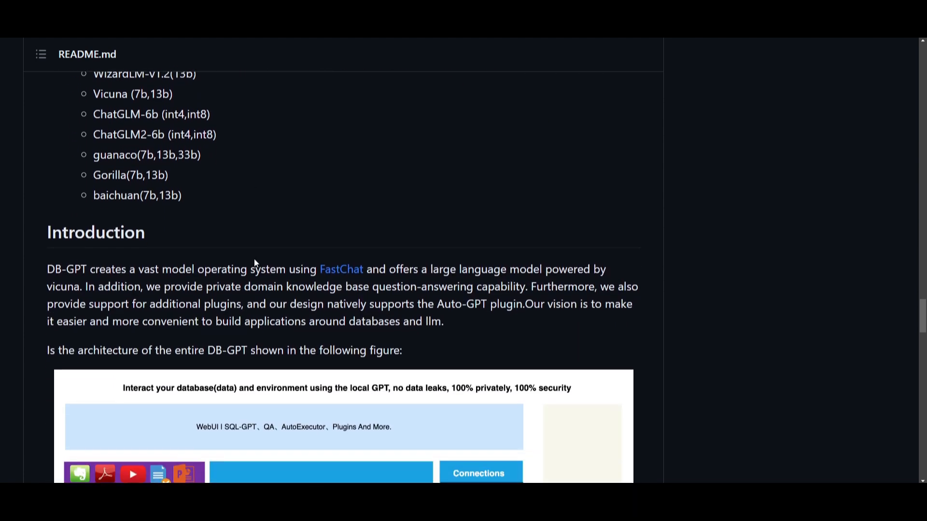
Step: Scroll to the Introduction's architecture figure showing connections, plugins and Langchain models
scroll(down, 3)
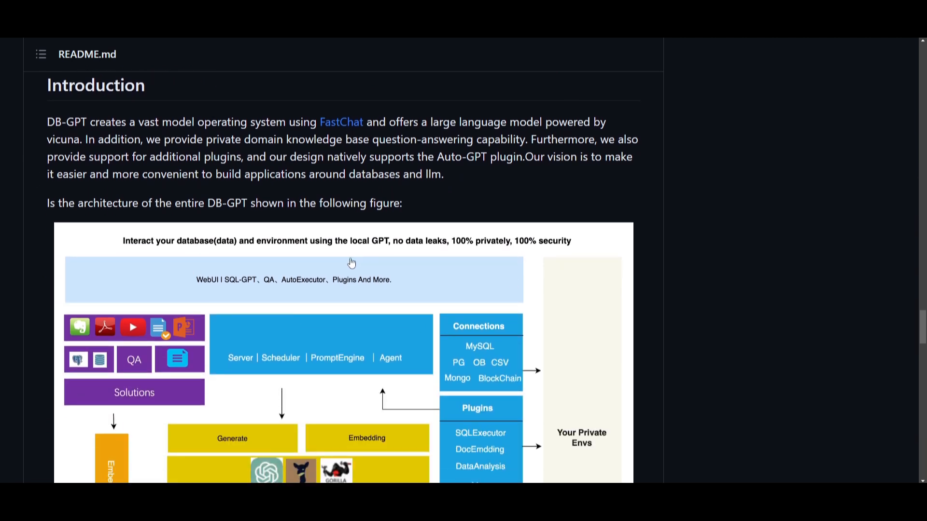
scroll(down, 3)
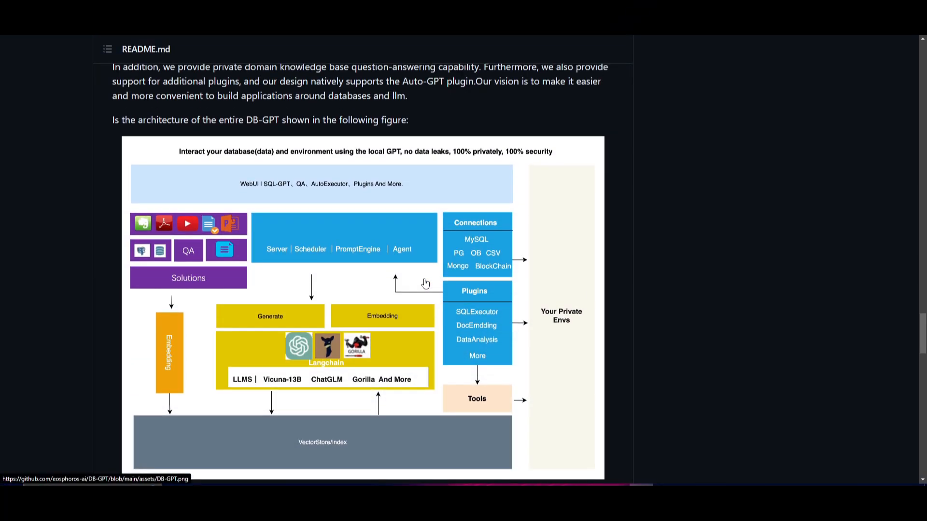
scroll(down, 3)
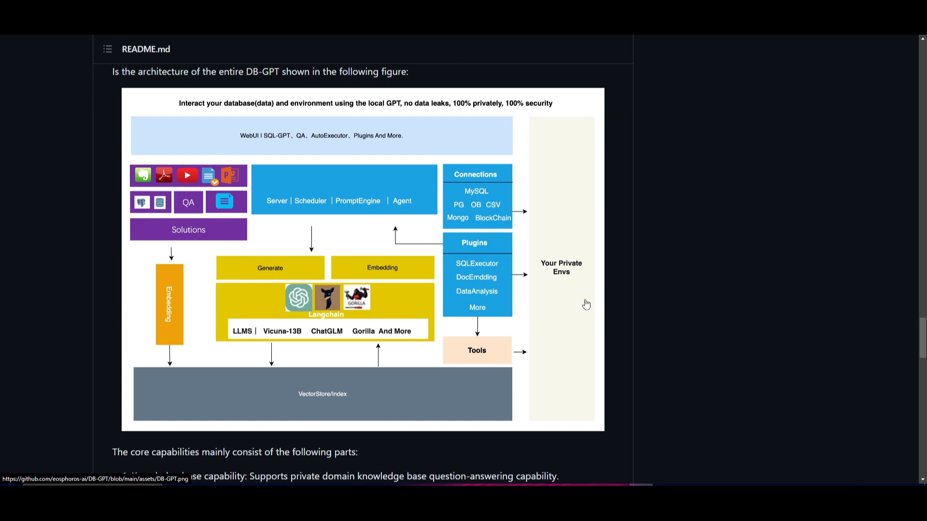
mouse_move(681, 302)
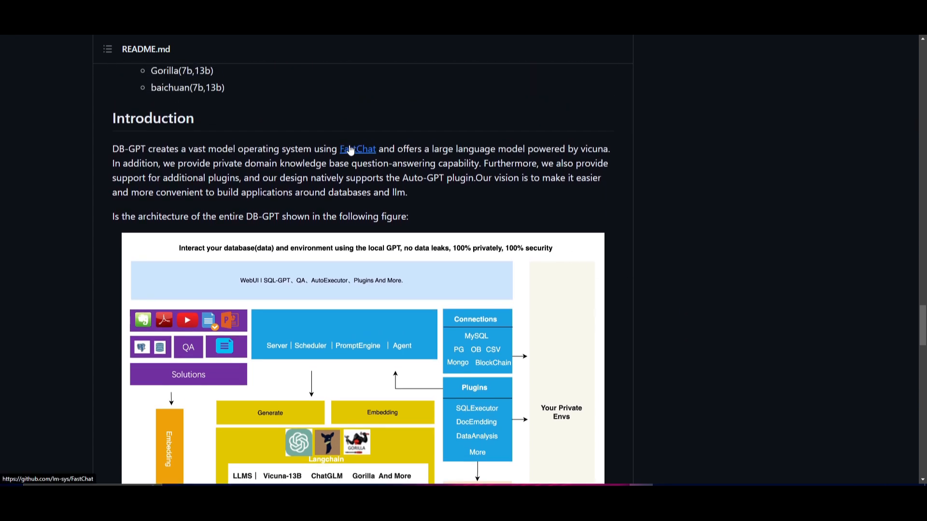
scroll(down, 3)
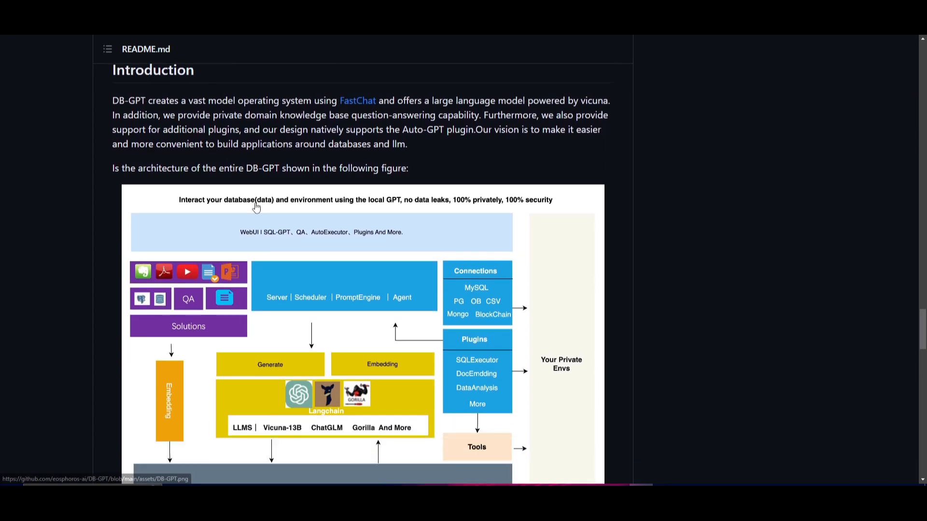
scroll(down, 3)
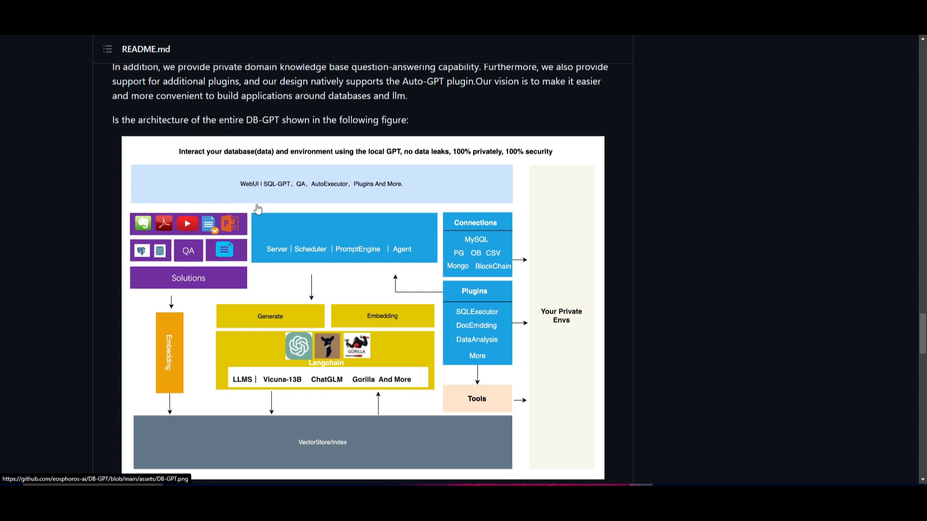
mouse_move(98, 208)
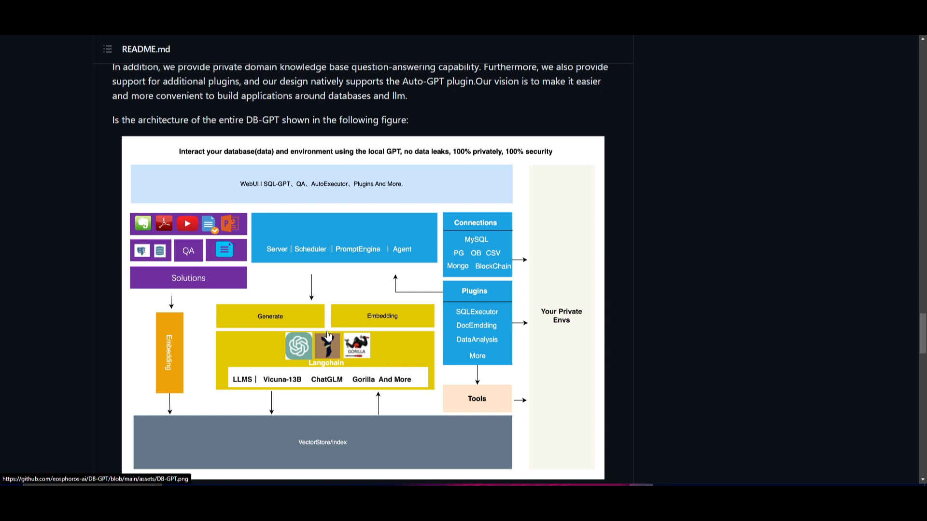
mouse_move(364, 330)
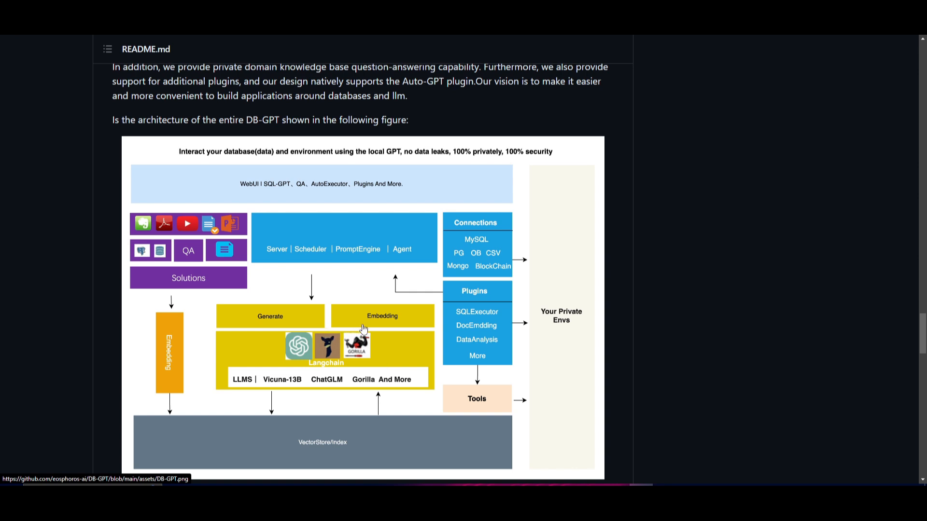
mouse_move(243, 373)
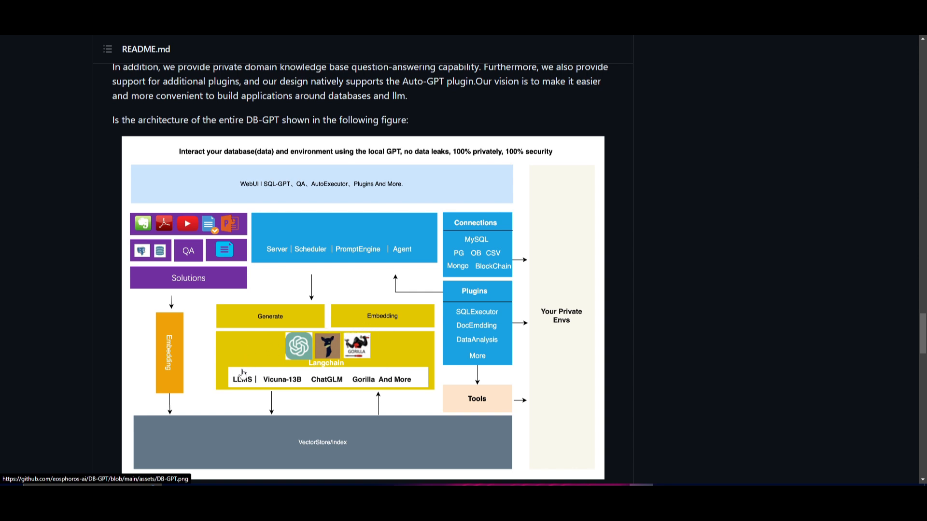
mouse_move(378, 395)
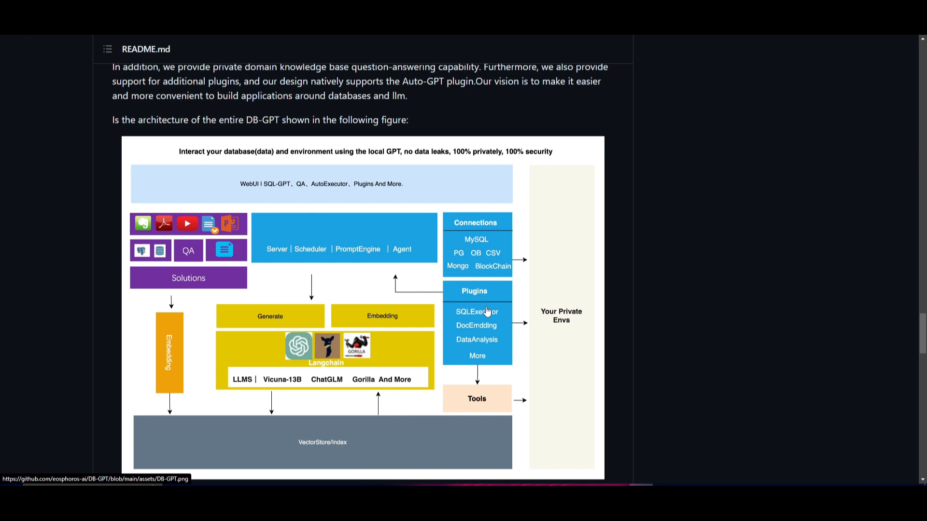
mouse_move(452, 319)
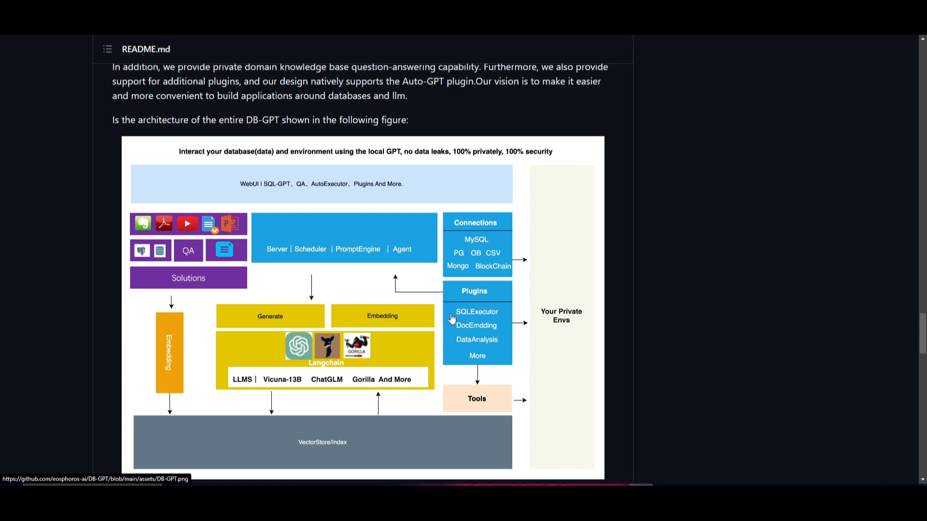
mouse_move(262, 269)
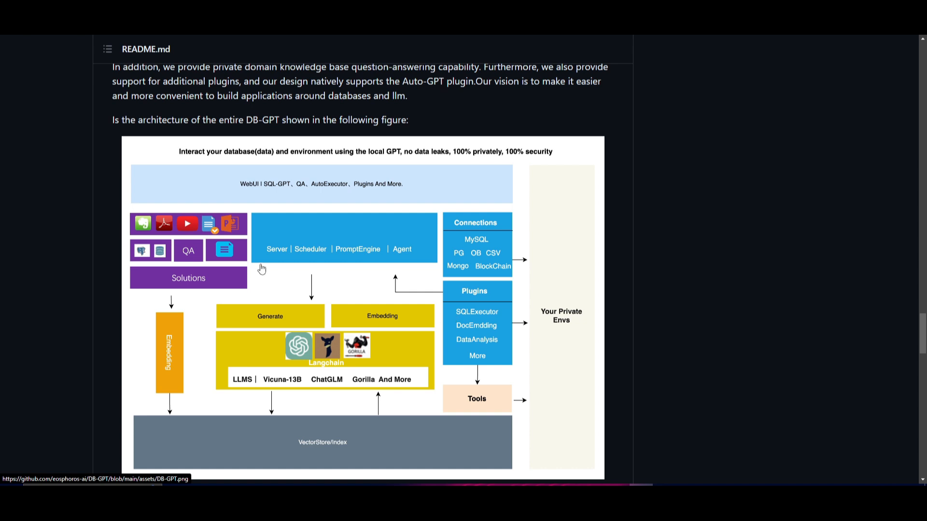
mouse_move(120, 367)
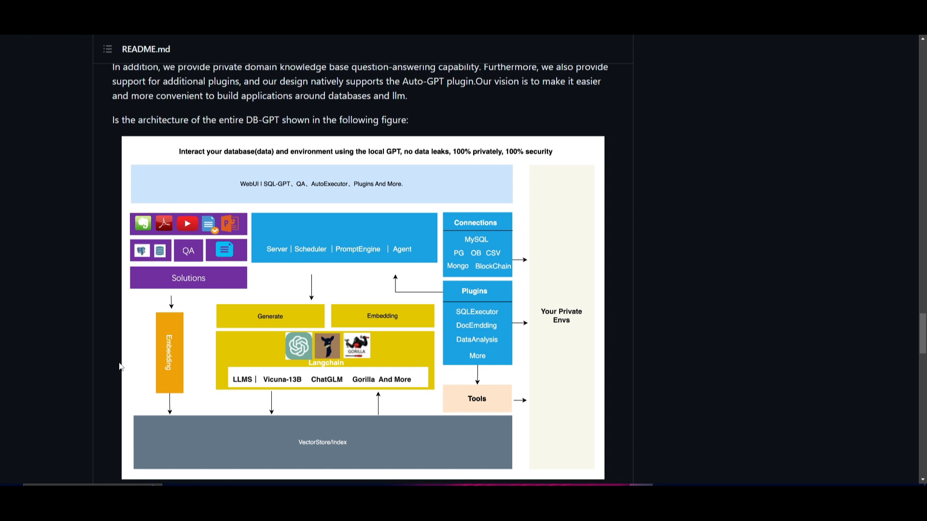
mouse_move(318, 383)
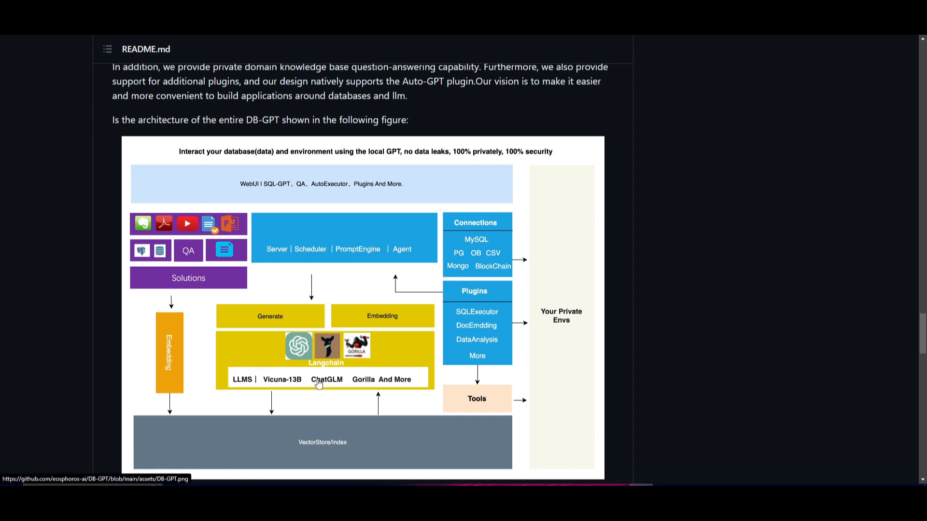
mouse_move(341, 385)
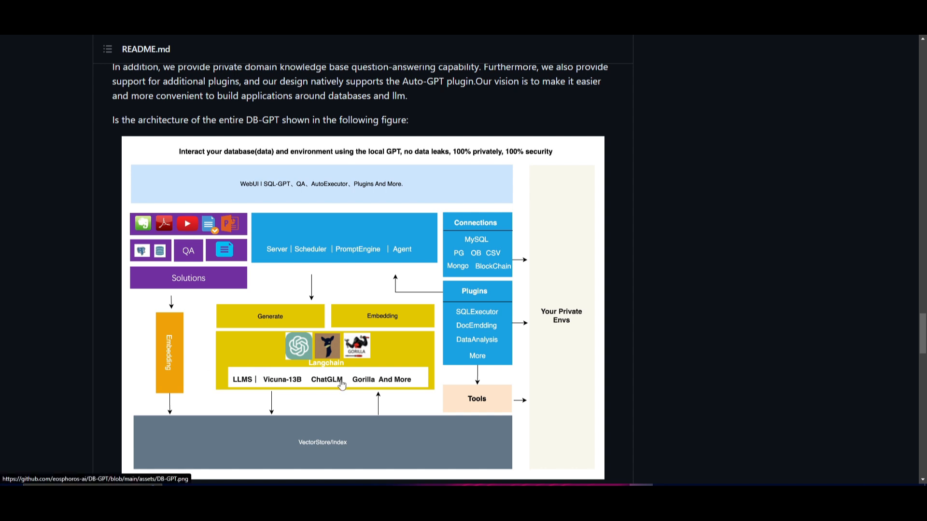
mouse_move(307, 383)
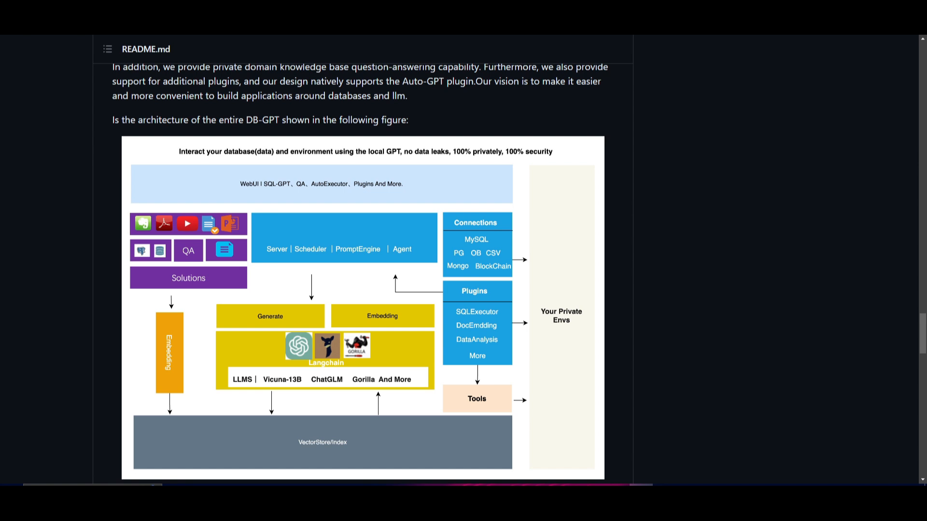
mouse_move(482, 315)
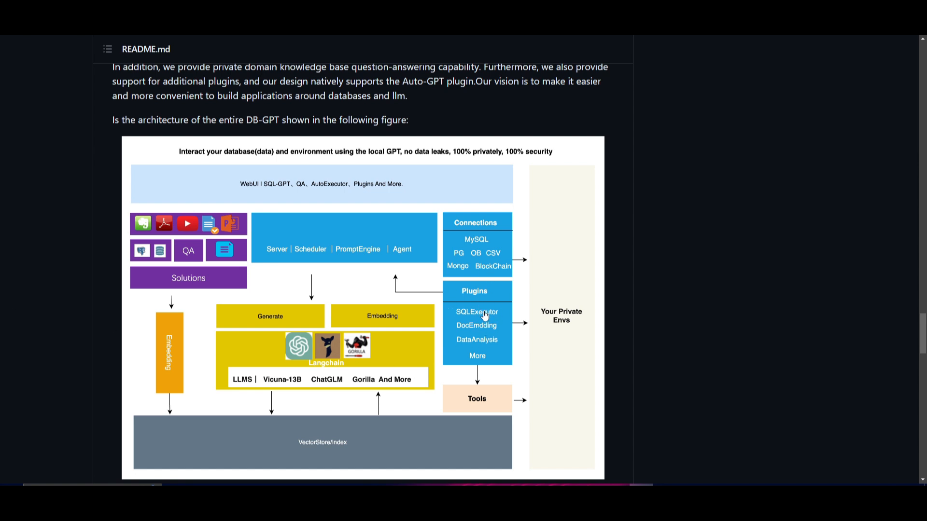
mouse_move(485, 306)
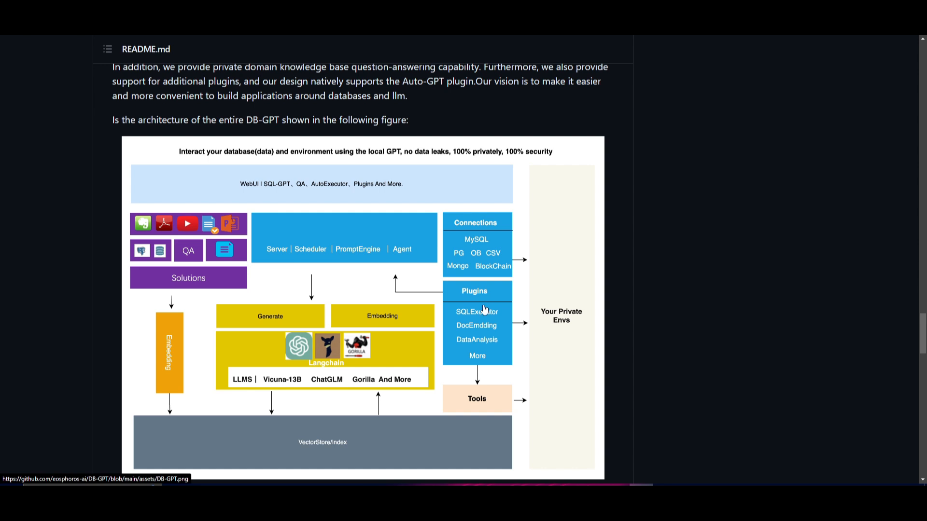
mouse_move(487, 293)
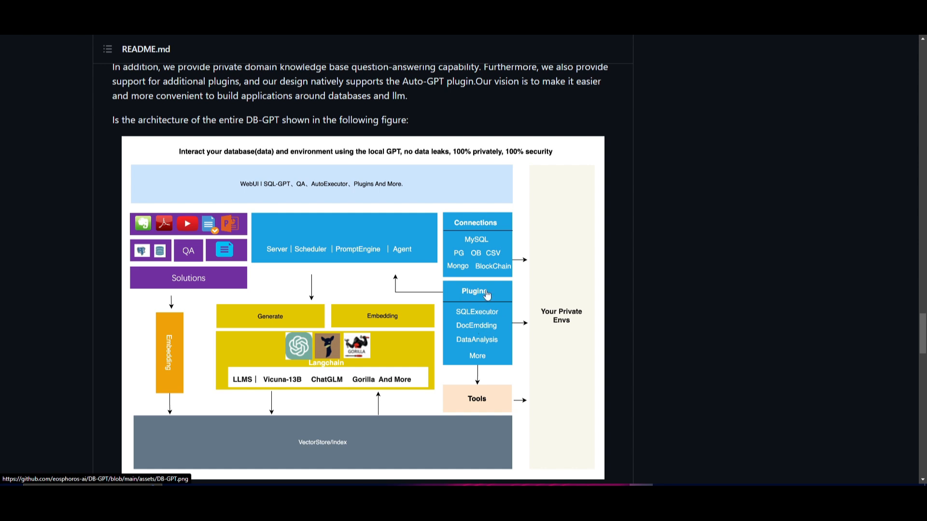
mouse_move(214, 167)
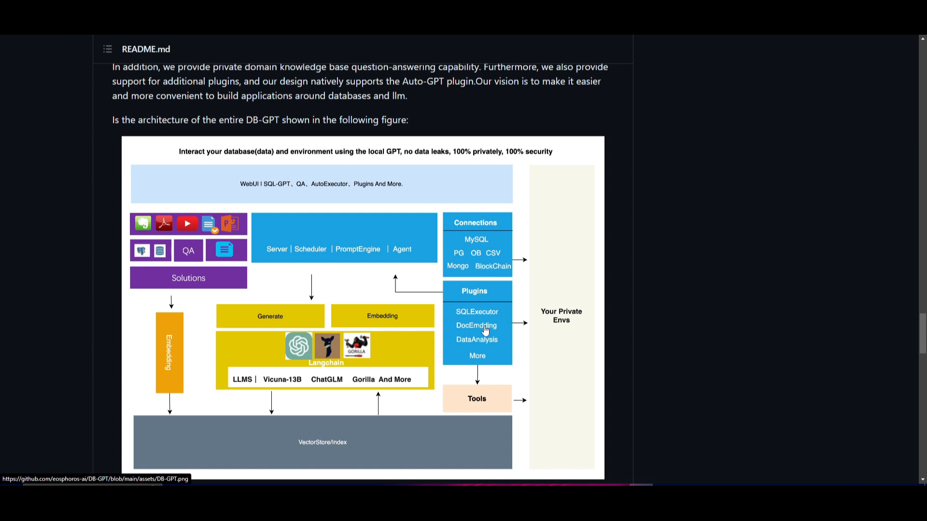
mouse_move(509, 315)
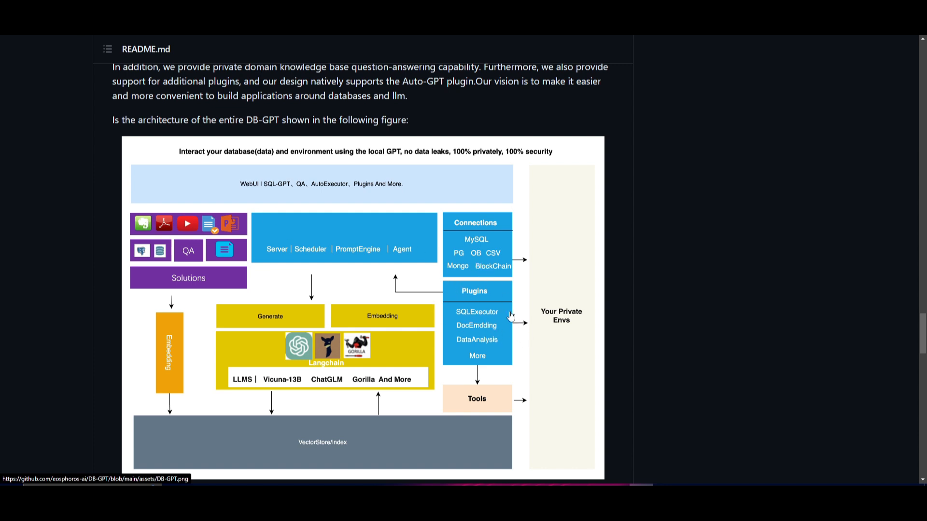
mouse_move(471, 338)
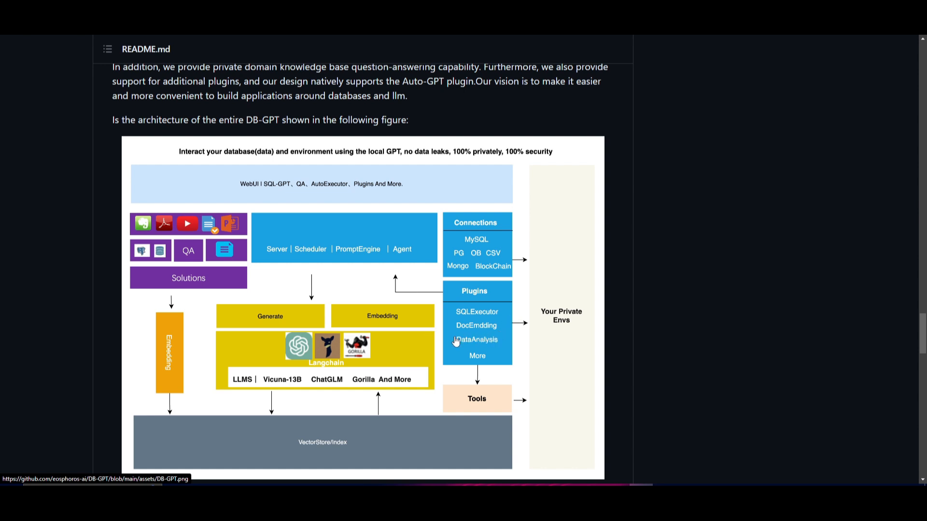
mouse_move(455, 342)
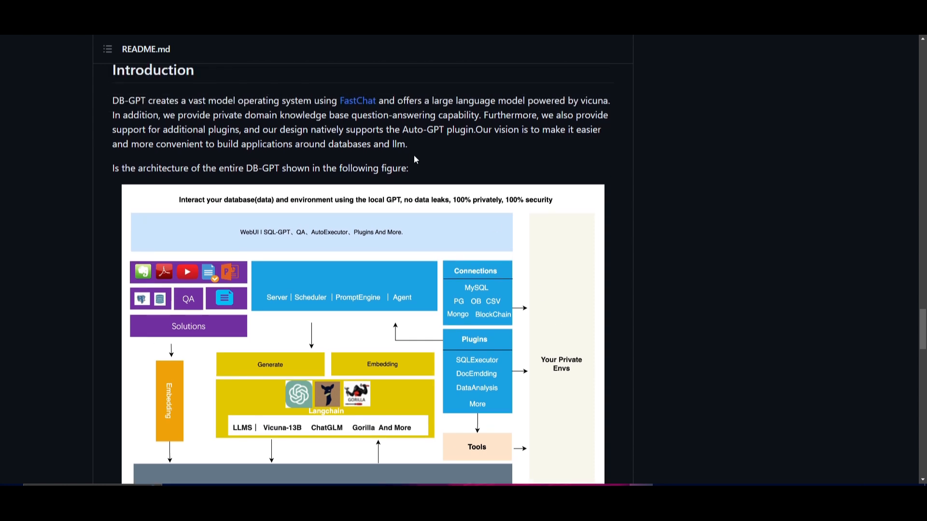
mouse_move(423, 165)
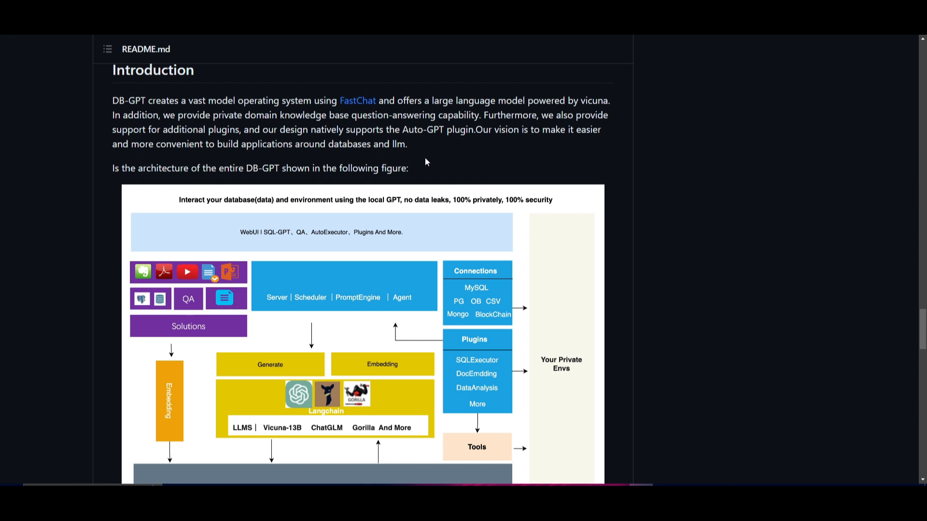
mouse_move(439, 141)
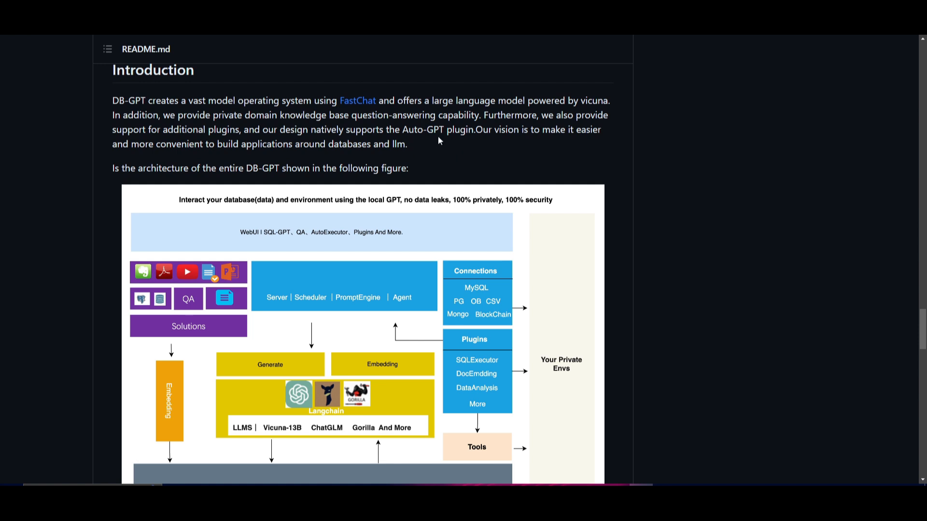
mouse_move(548, 144)
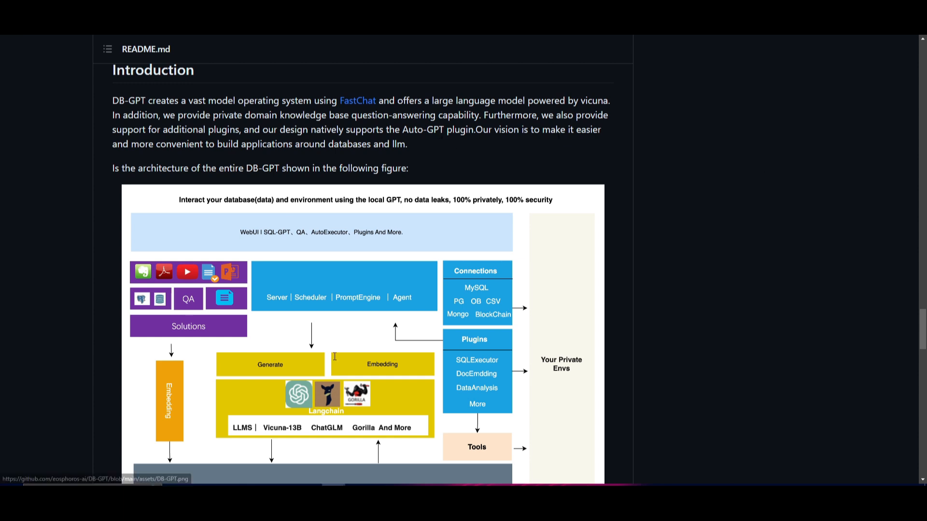
Step: Bring the full architecture figure with the vector store back into view
scroll(down, 3)
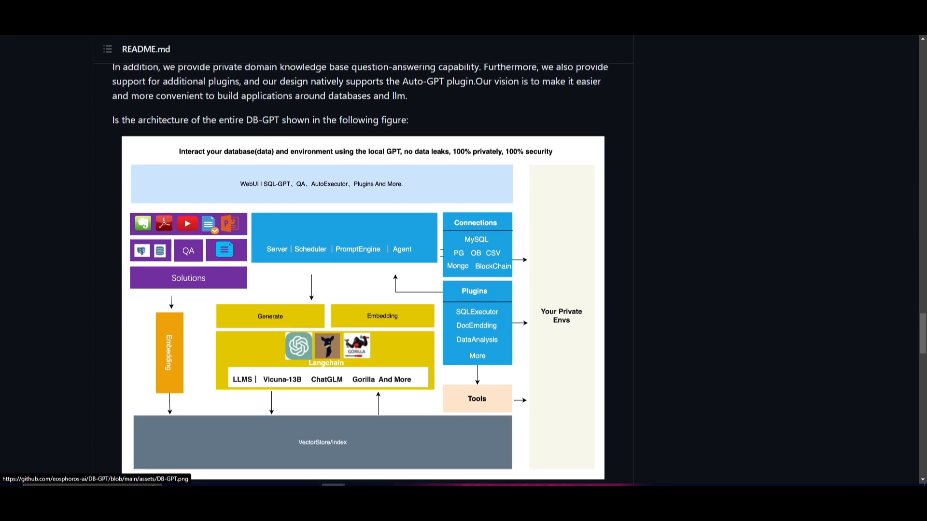
right_click(747, 283)
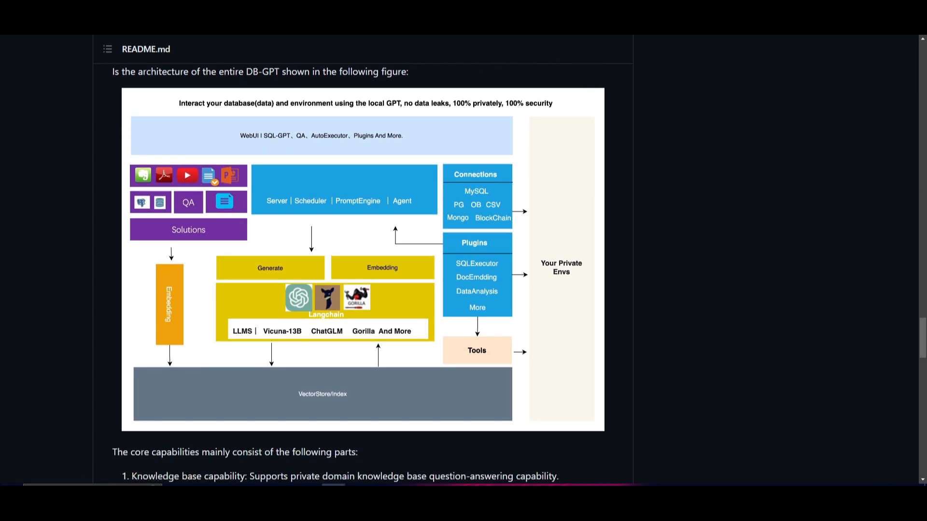
mouse_move(285, 277)
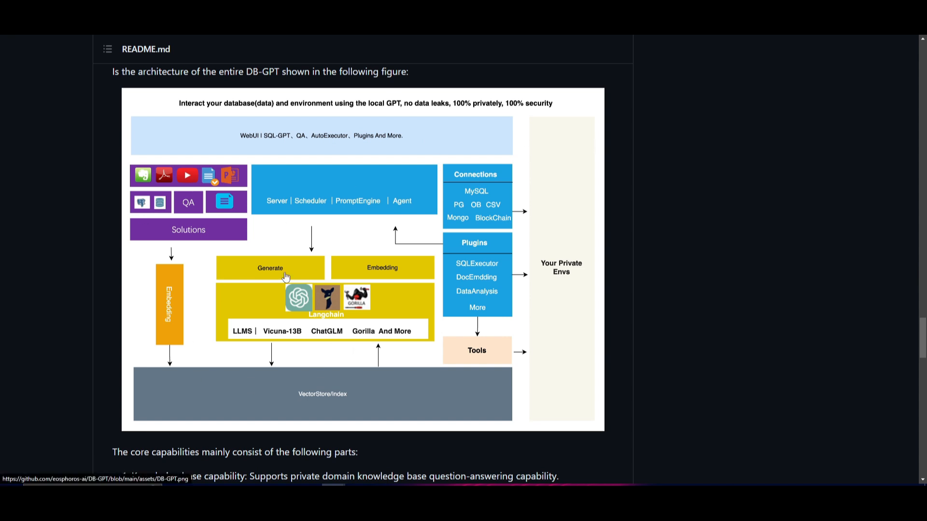
scroll(up, 3)
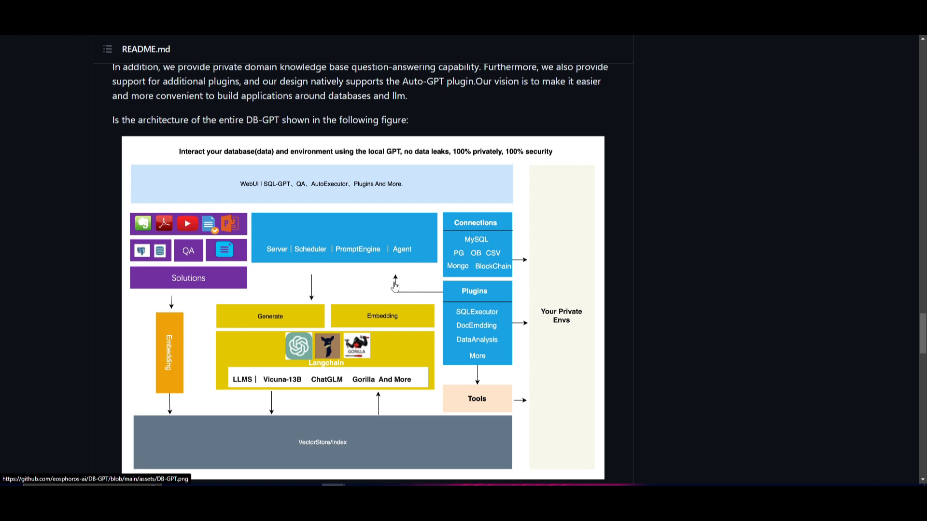
mouse_move(342, 249)
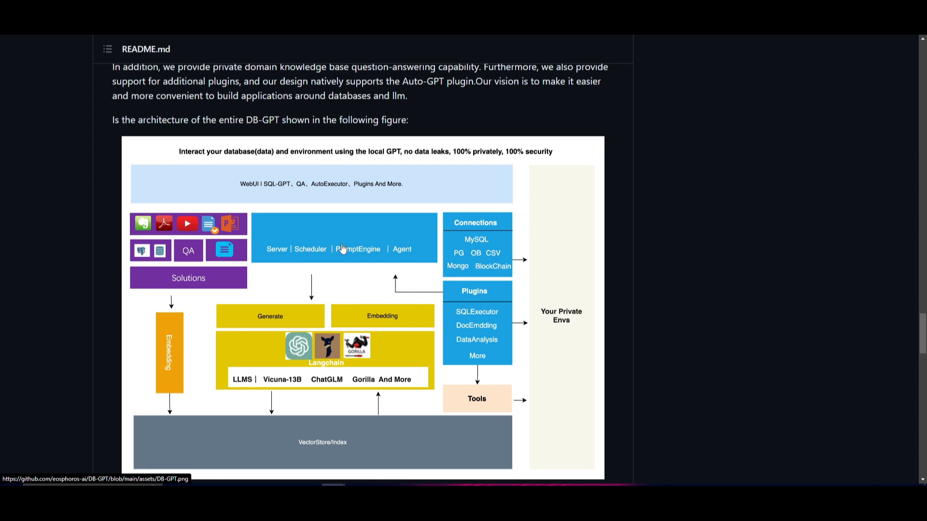
Step: Scroll past the core capabilities and SubModule section to the RoadMap timeline (2023.5–2023.9) and MIT Licence
scroll(down, 3)
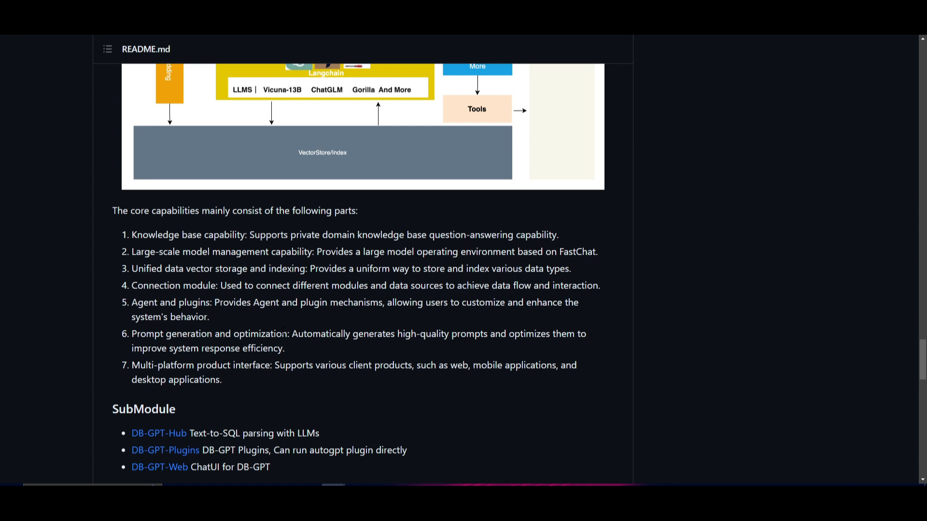
mouse_move(298, 377)
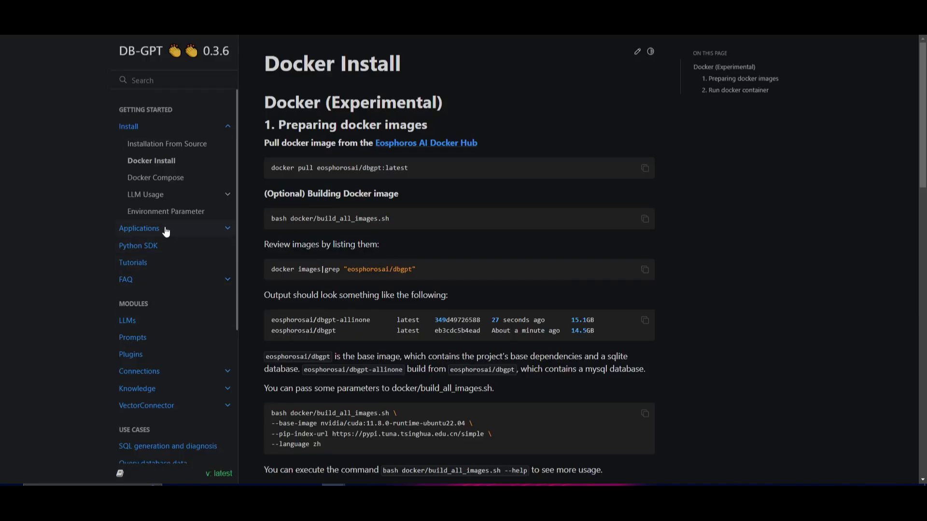
click(139, 227)
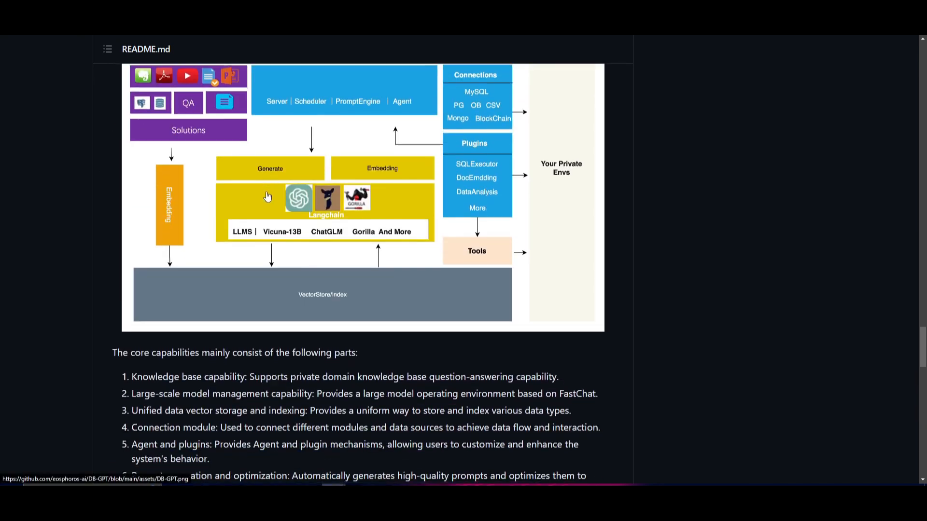
scroll(down, 3)
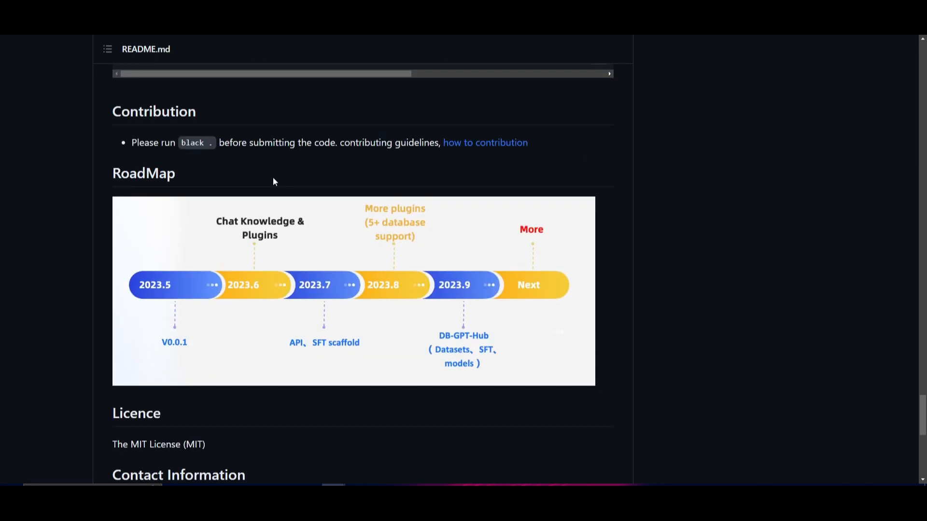
mouse_move(355, 314)
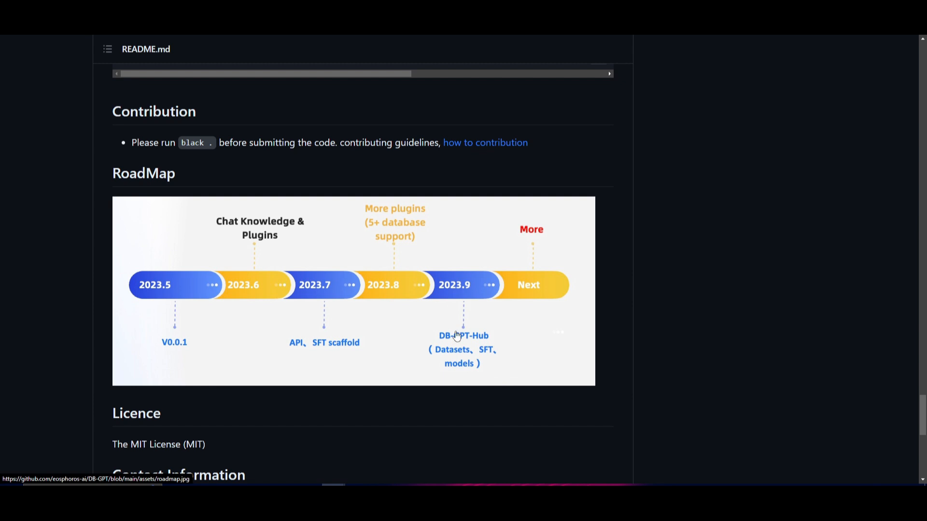
mouse_move(799, 328)
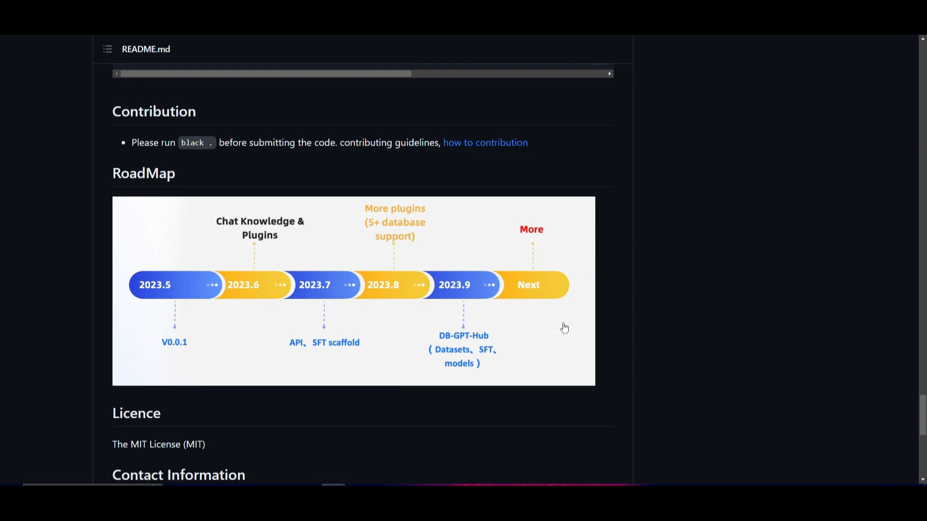
mouse_move(907, 446)
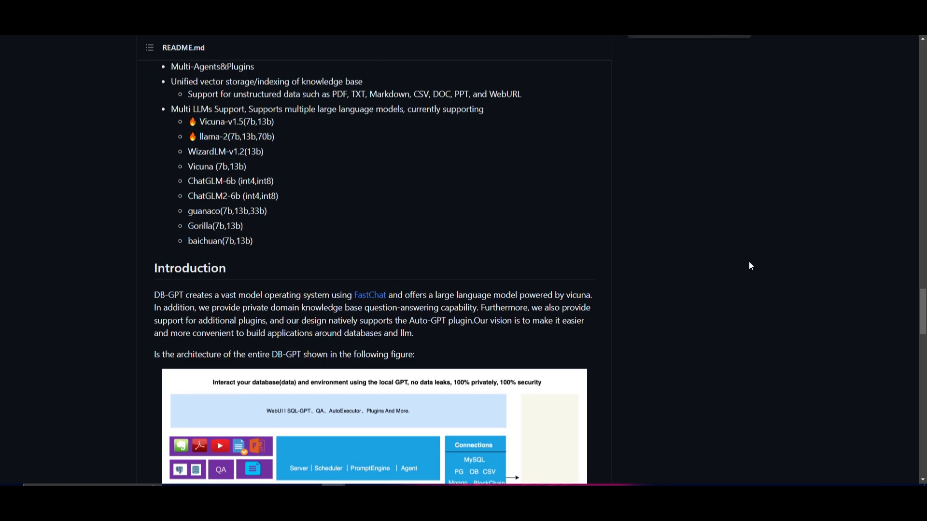
Step: Finish the RoadMap image and return to the 'What is DB-GPT?' overview at the top of the README
scroll(down, 3)
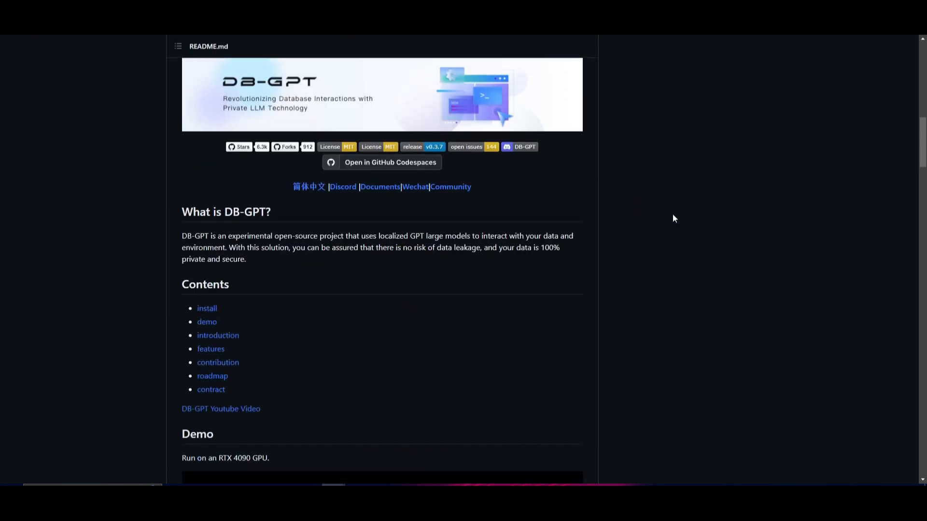
Step: Scroll the WorldofAi X profile to the pinned DB-GPT announcement post with its repo link and GIF
scroll(up, 3)
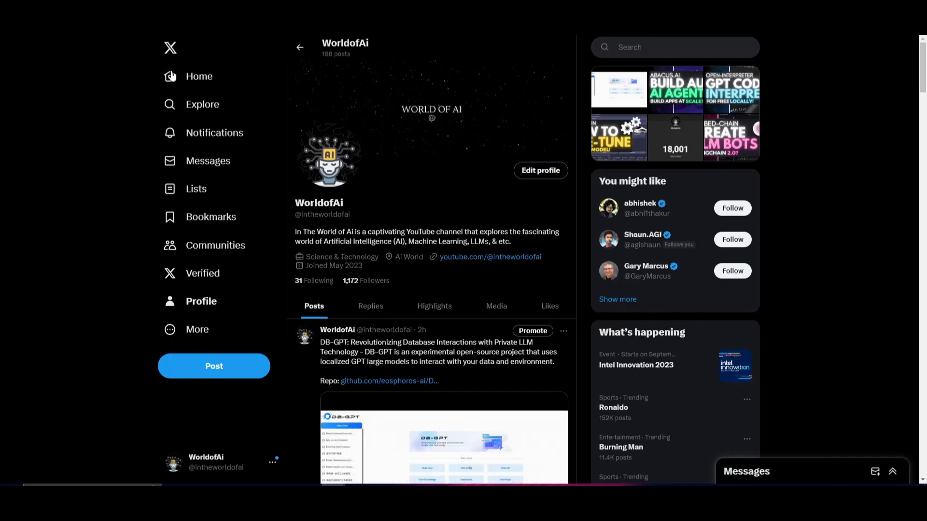
scroll(down, 3)
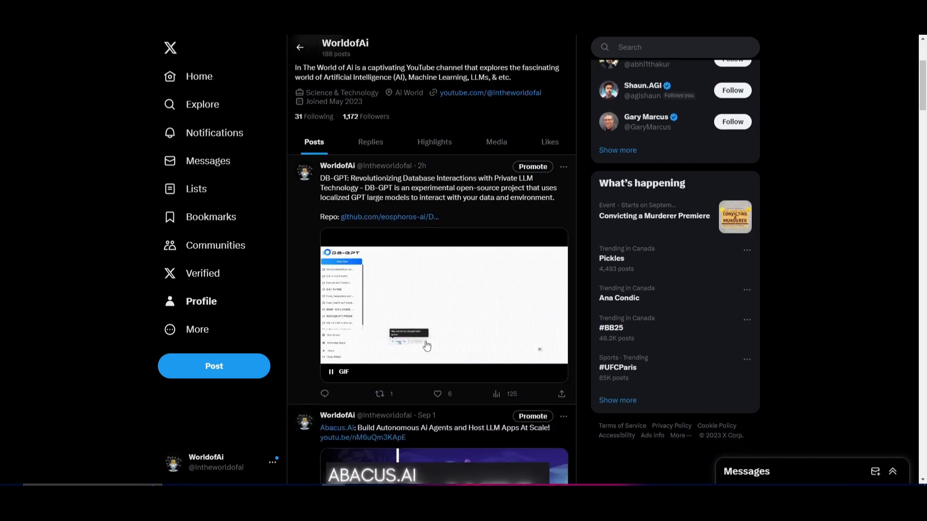